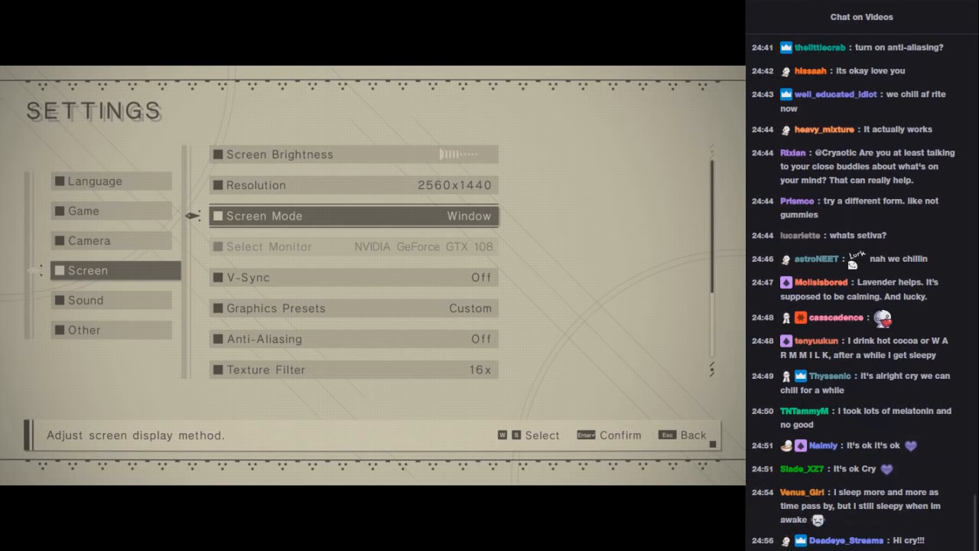
Scroll down through the screen settings without changing any values
scroll("down", 3)
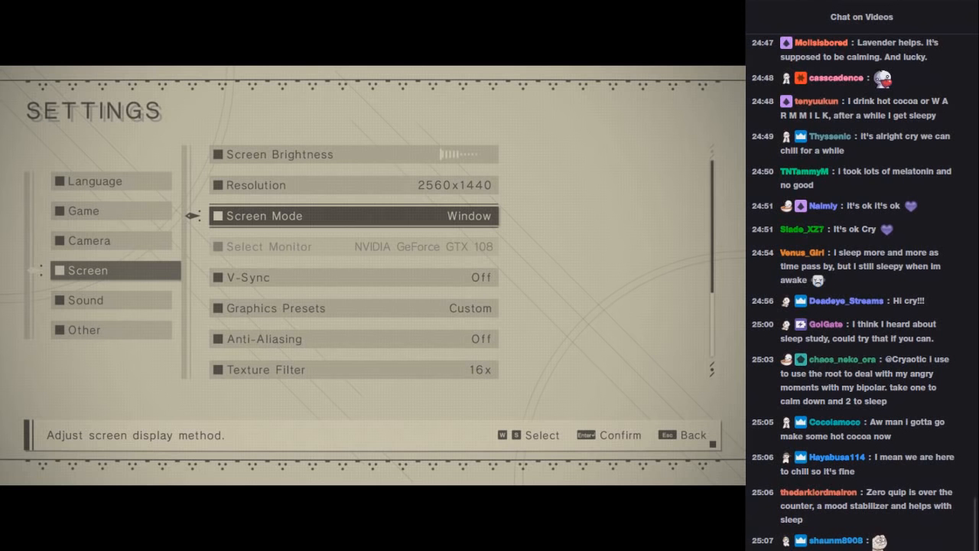
scroll("down", 3)
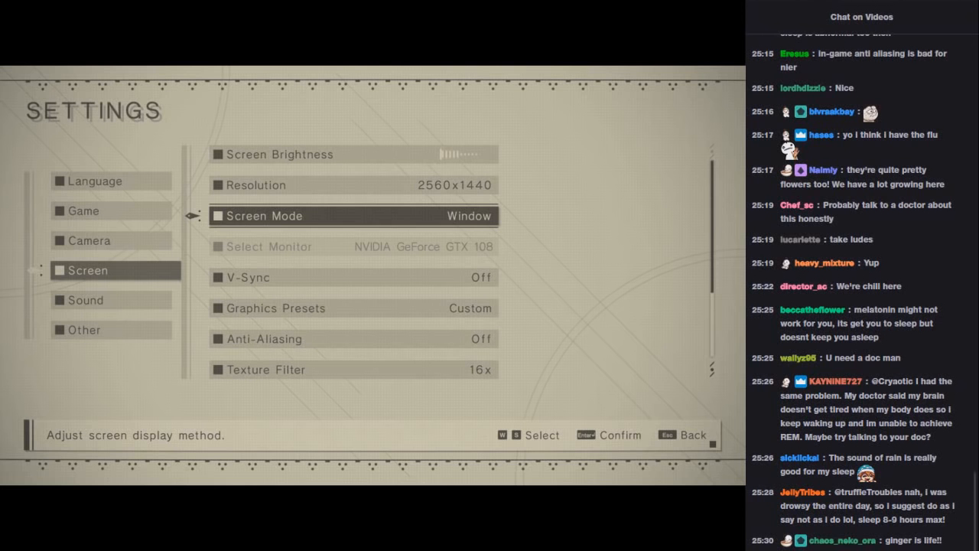
scroll("down", 3)
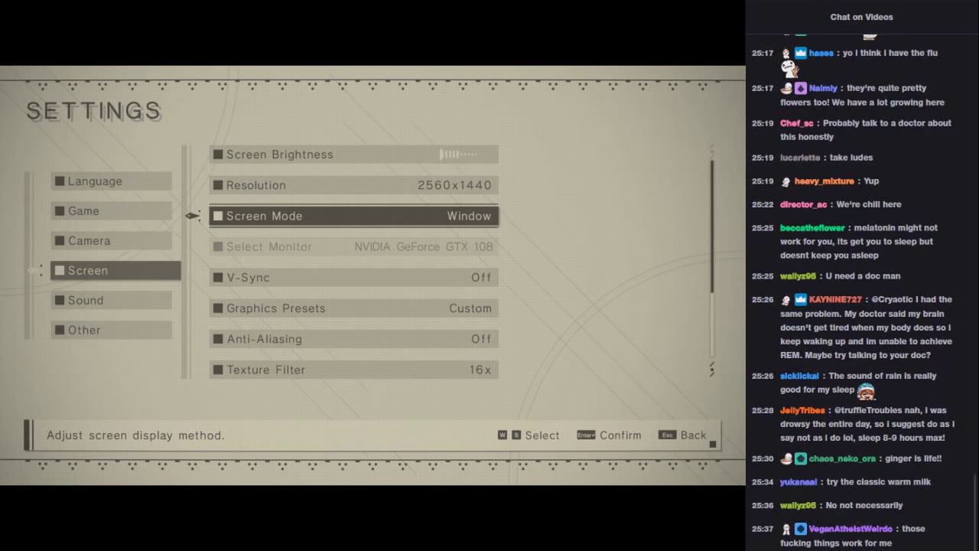
scroll("down", 3)
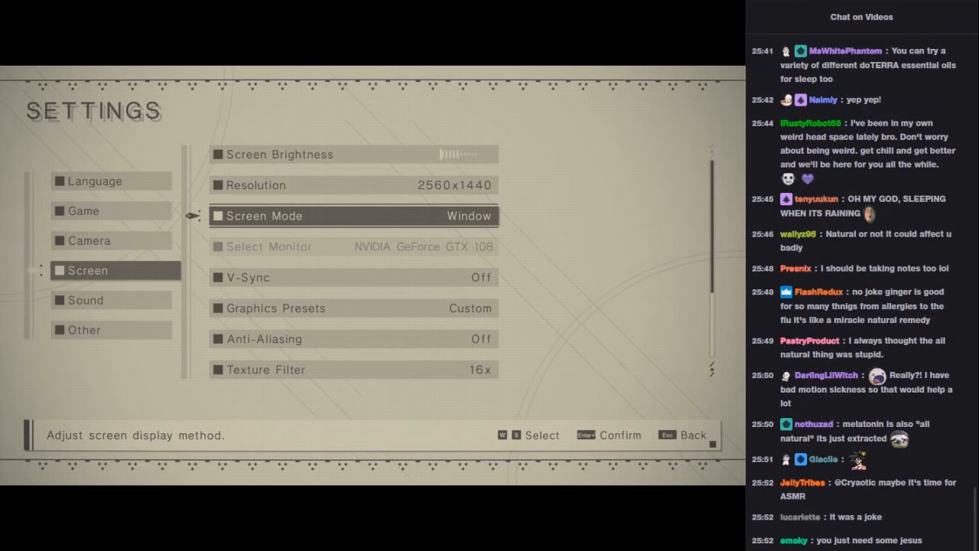
scroll("down", 3)
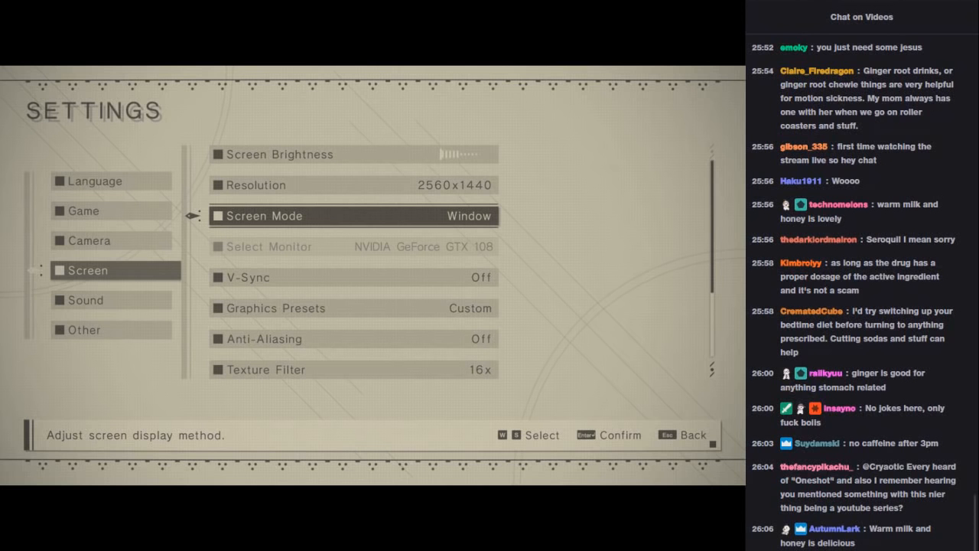
scroll("down", 3)
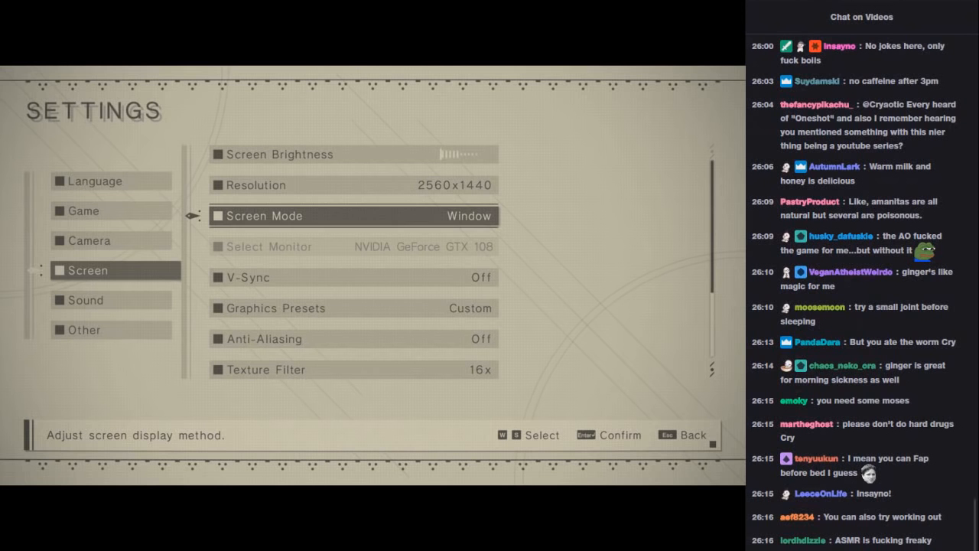
scroll("down", 3)
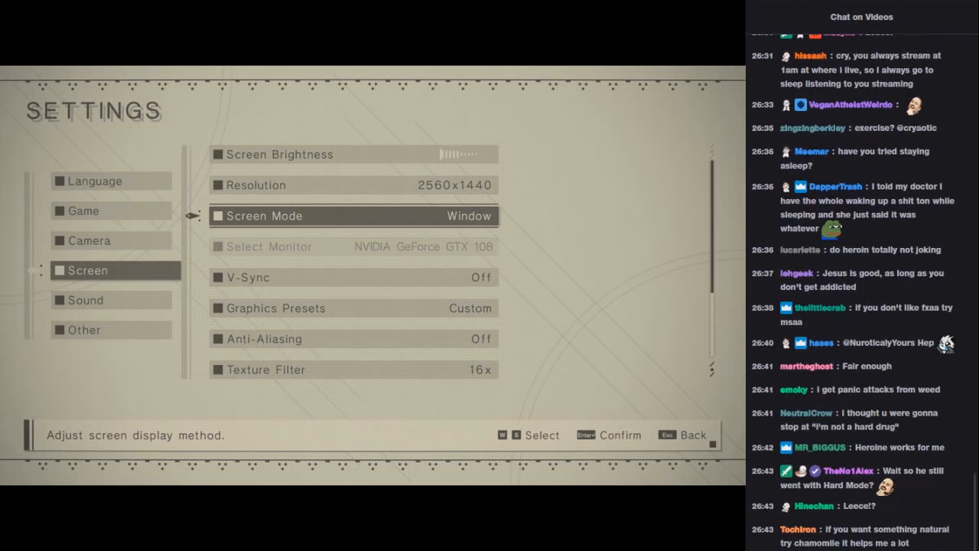
scroll("down", 3)
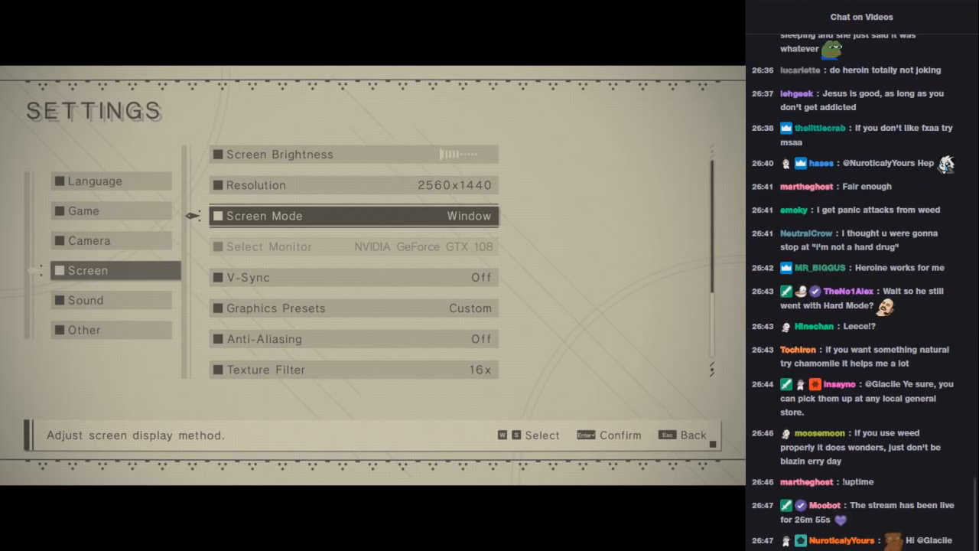
scroll("down", 3)
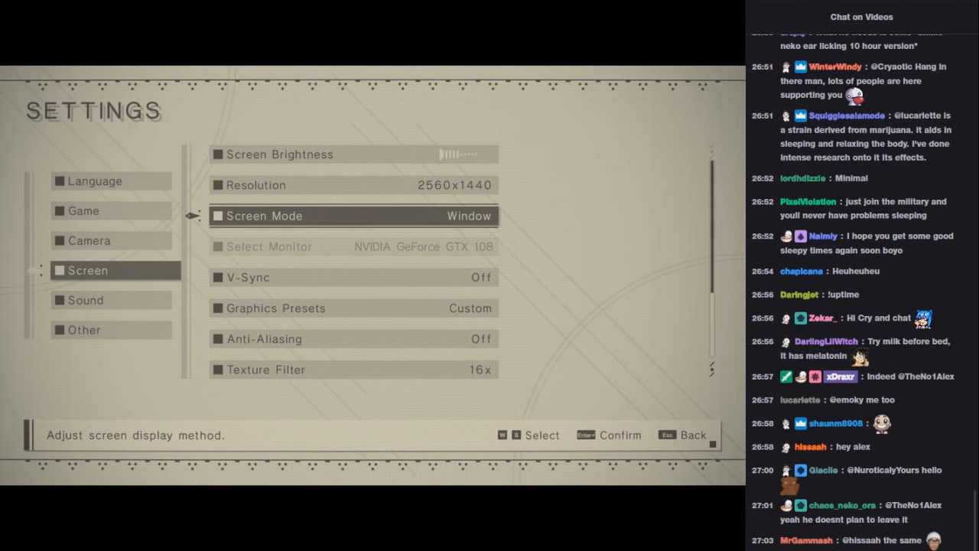
Move up to the Resolution setting and keep scrolling, leaving Resolution and other values unchanged
key("up")
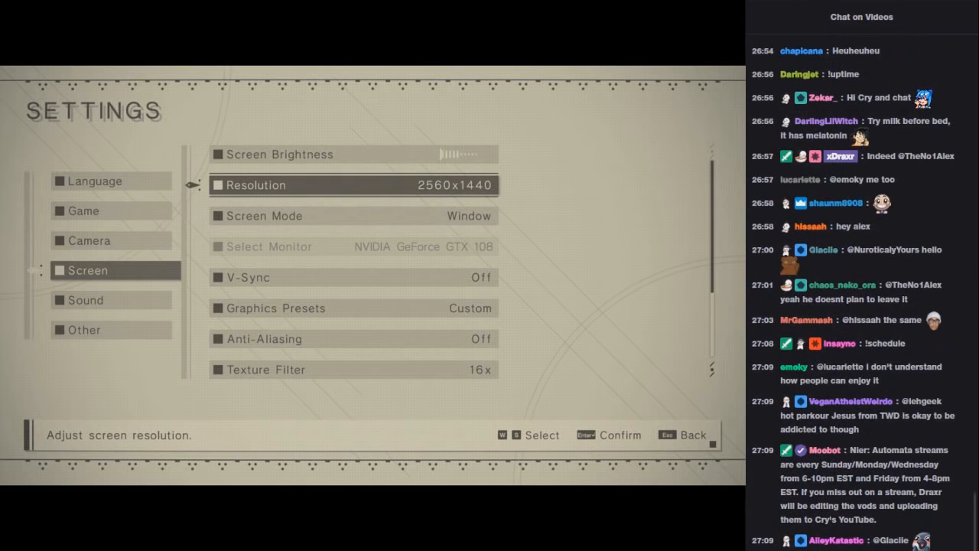
scroll("down", 3)
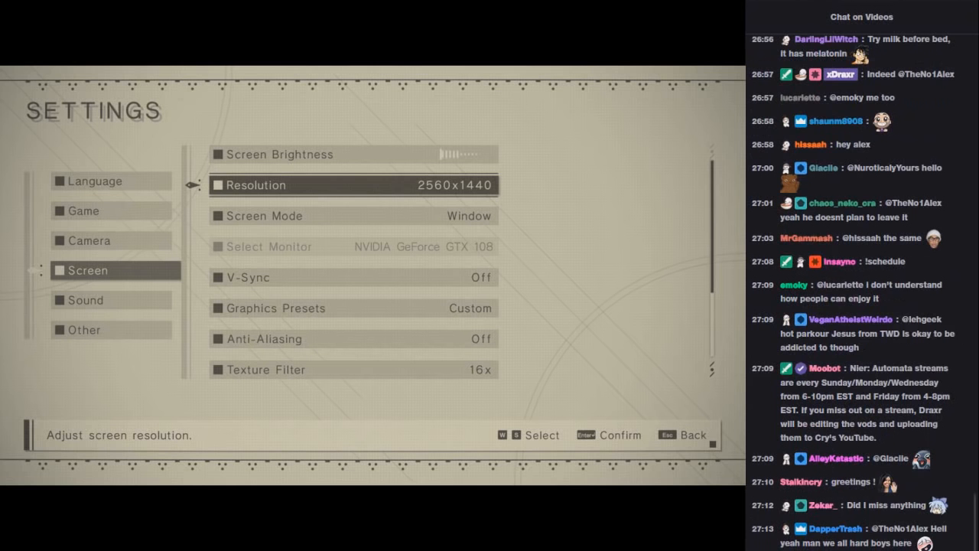
scroll("down", 3)
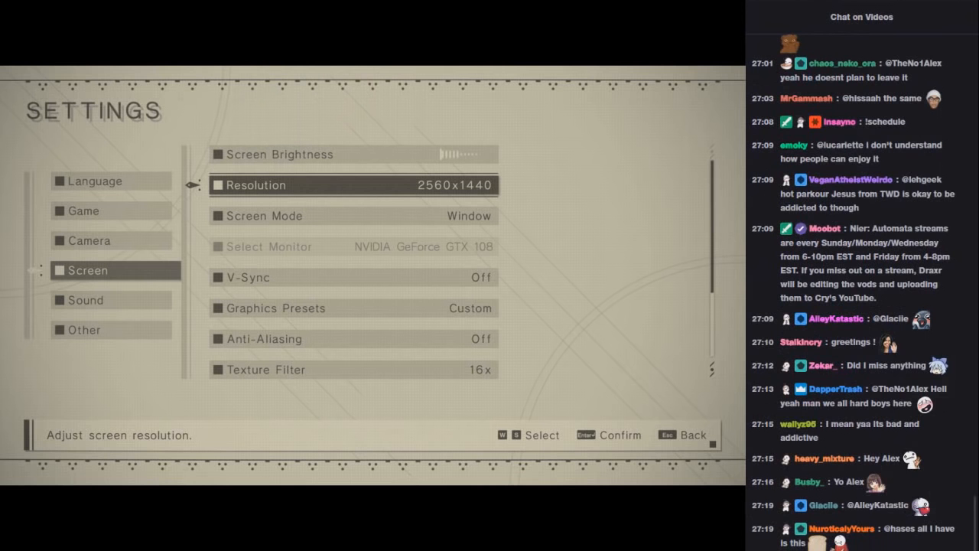
scroll("down", 3)
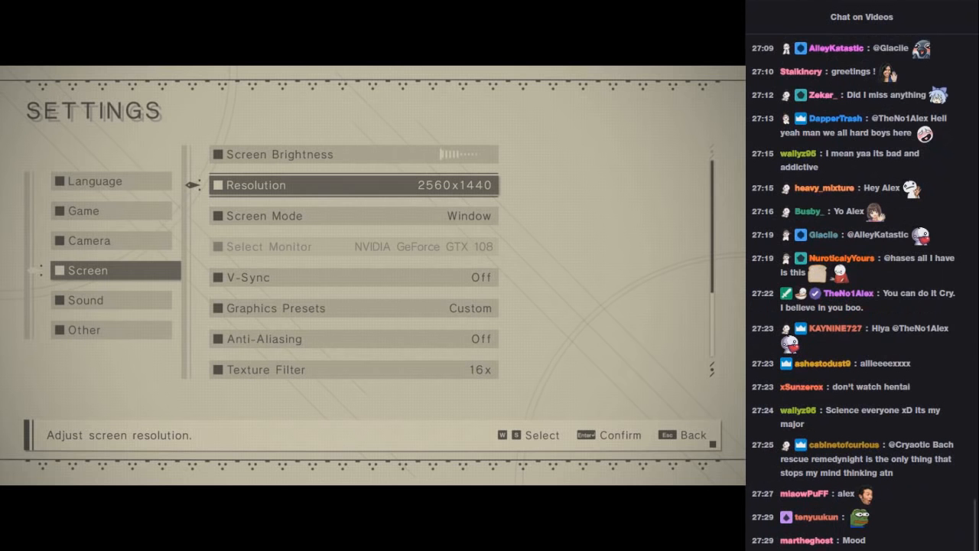
scroll("down", 3)
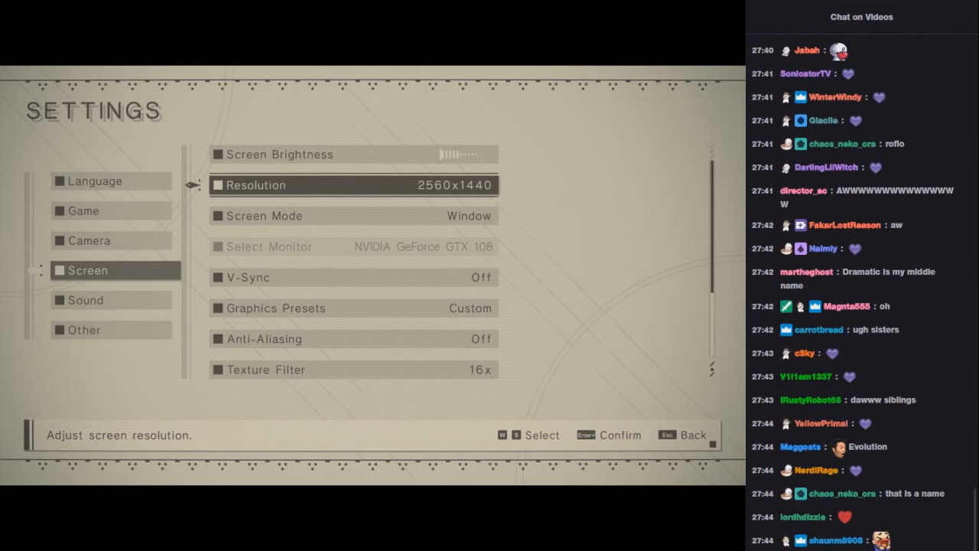
scroll("down", 3)
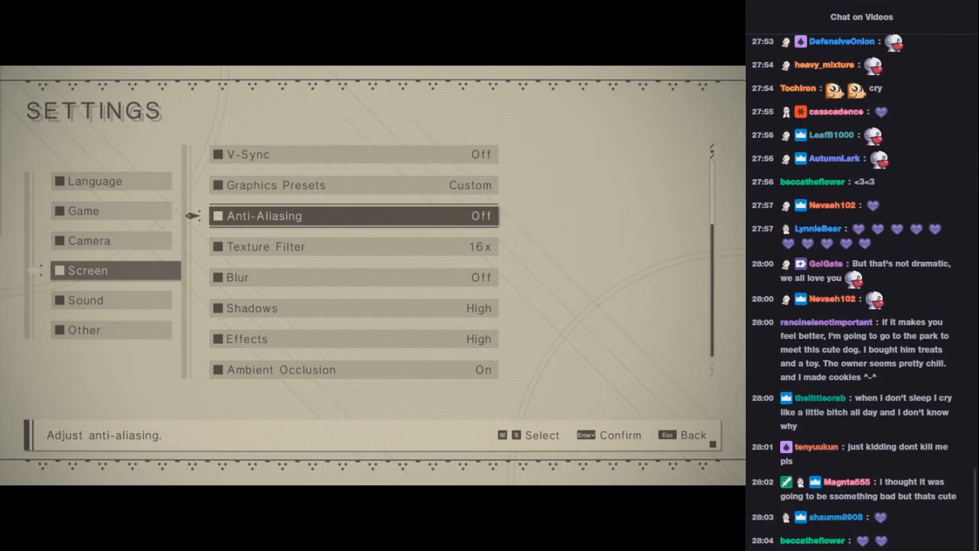
scroll("down", 3)
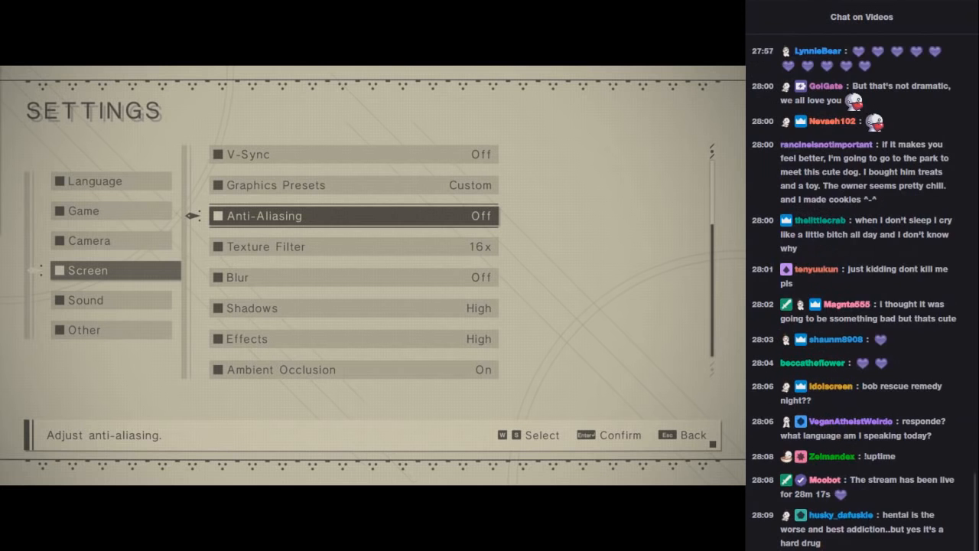
scroll("down", 3)
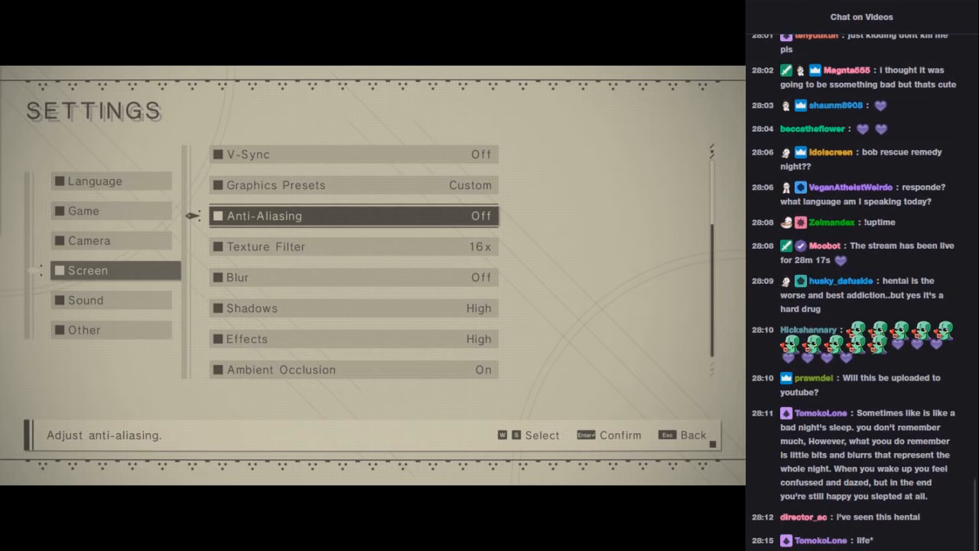
scroll("down", 3)
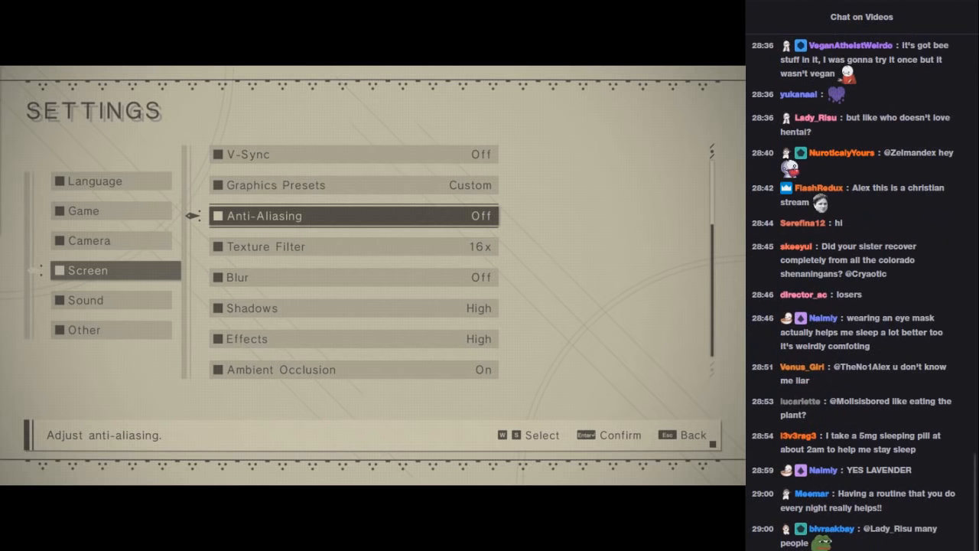
scroll("down", 3)
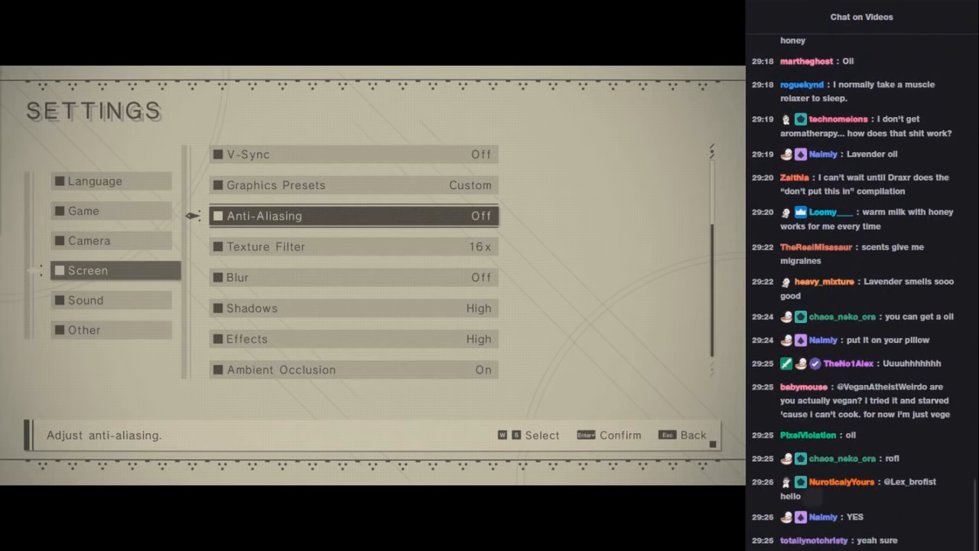
scroll("down", 3)
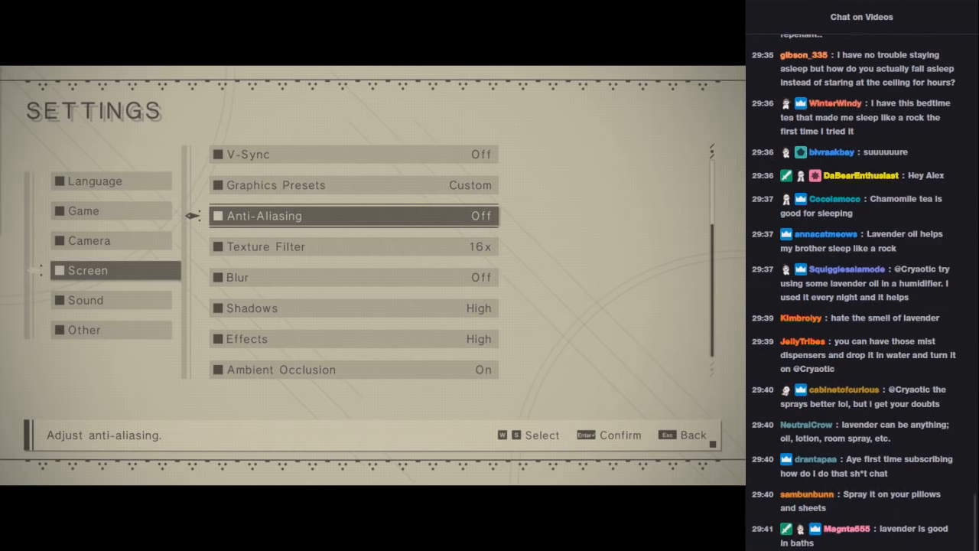
scroll("down", 3)
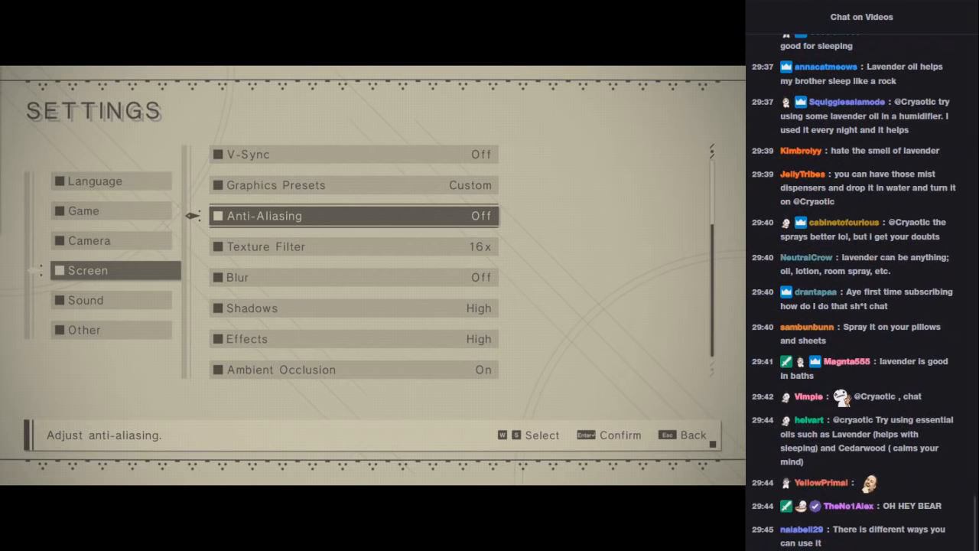
scroll("down", 3)
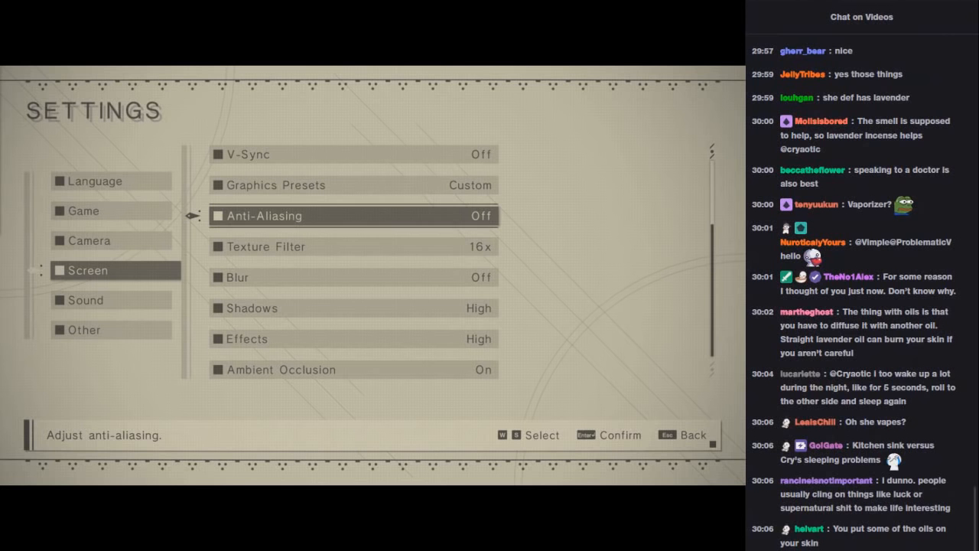
scroll("down", 3)
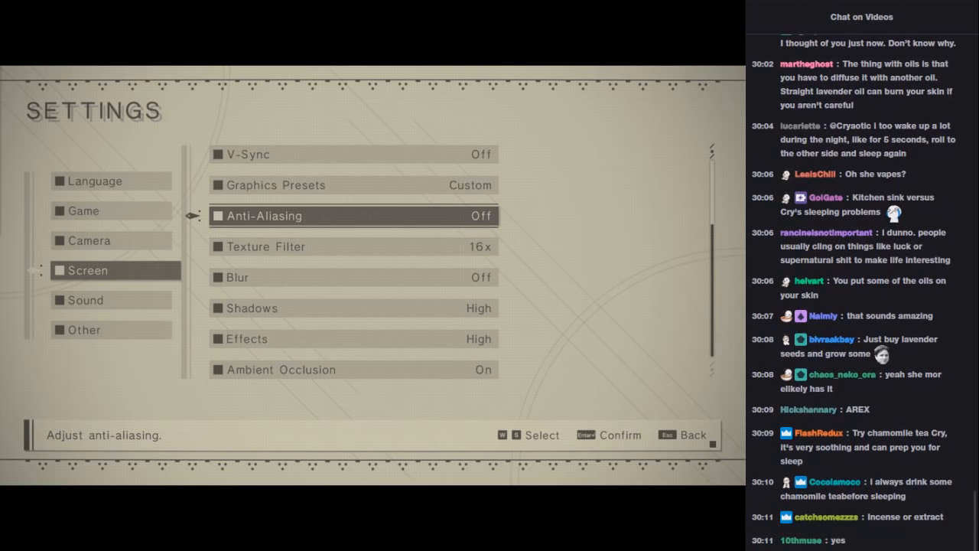
scroll("down", 3)
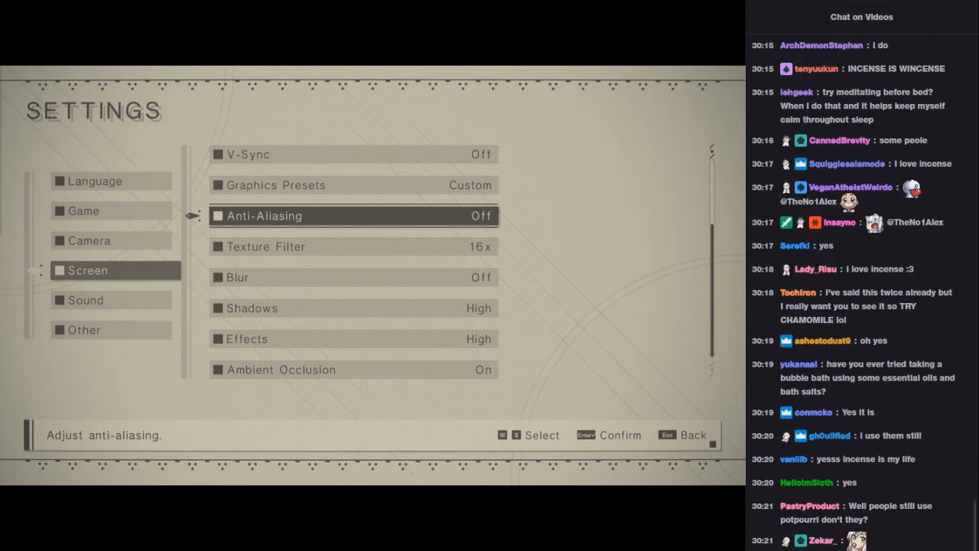
scroll("down", 3)
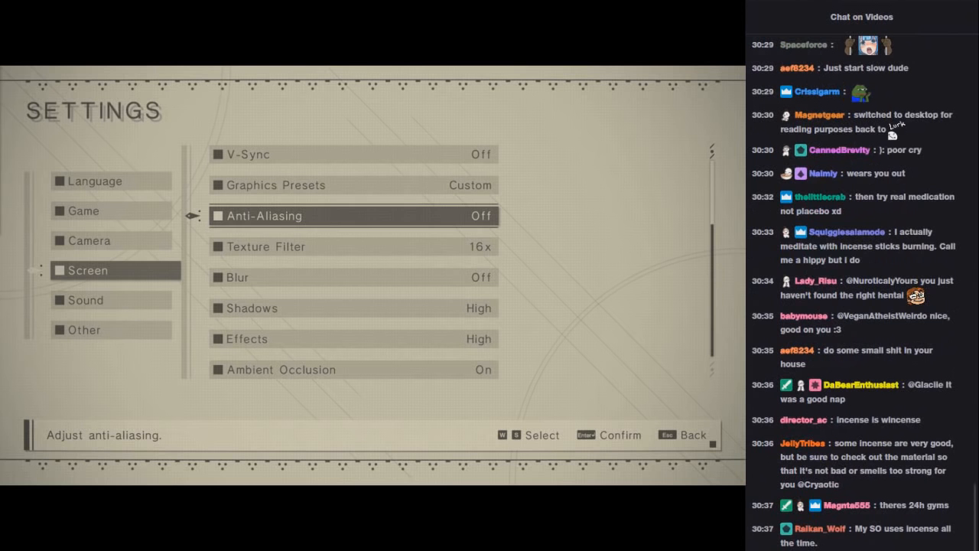
scroll("down", 3)
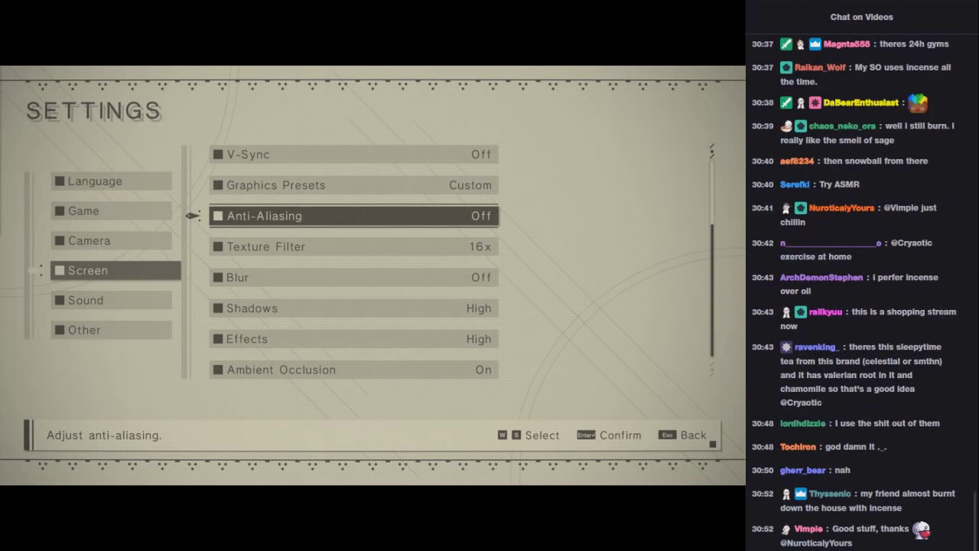
scroll("down", 3)
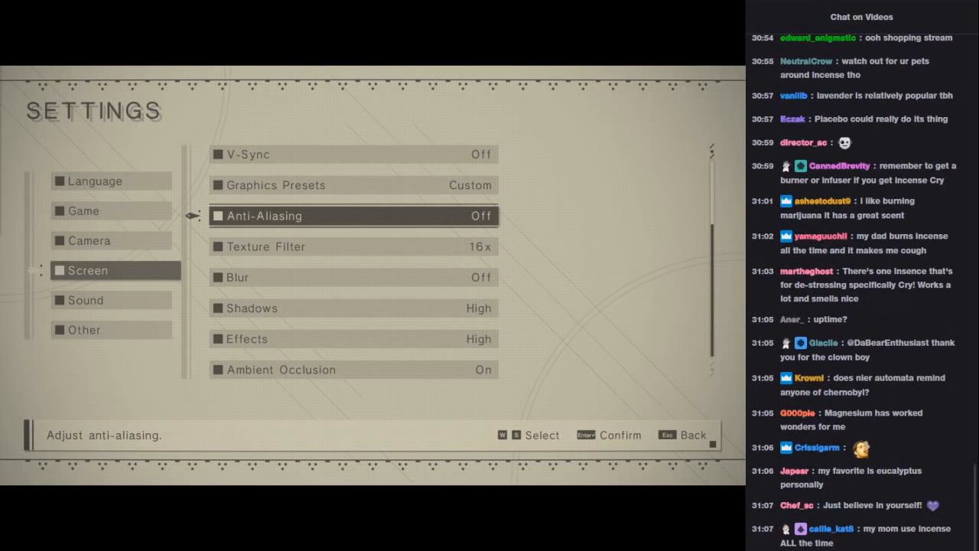
scroll("down", 3)
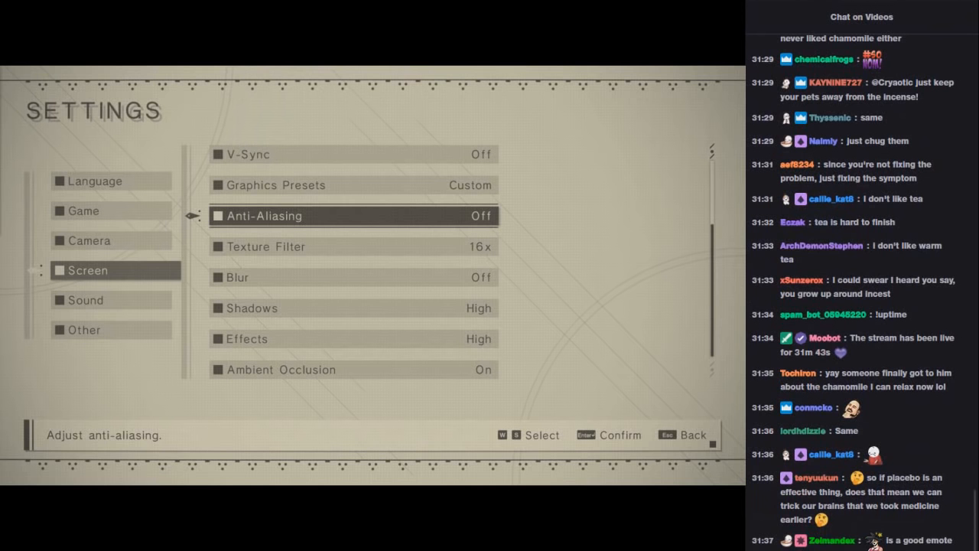
scroll("down", 3)
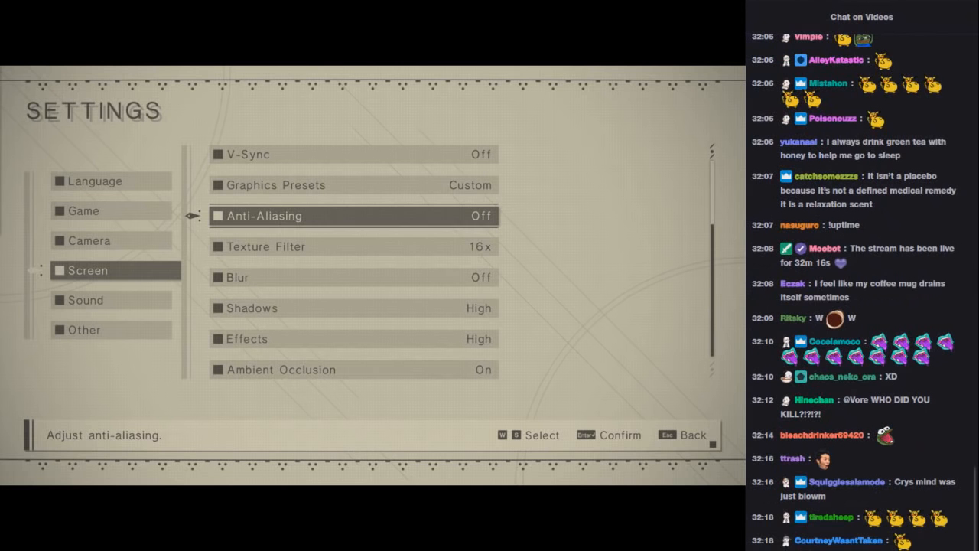
scroll("down", 3)
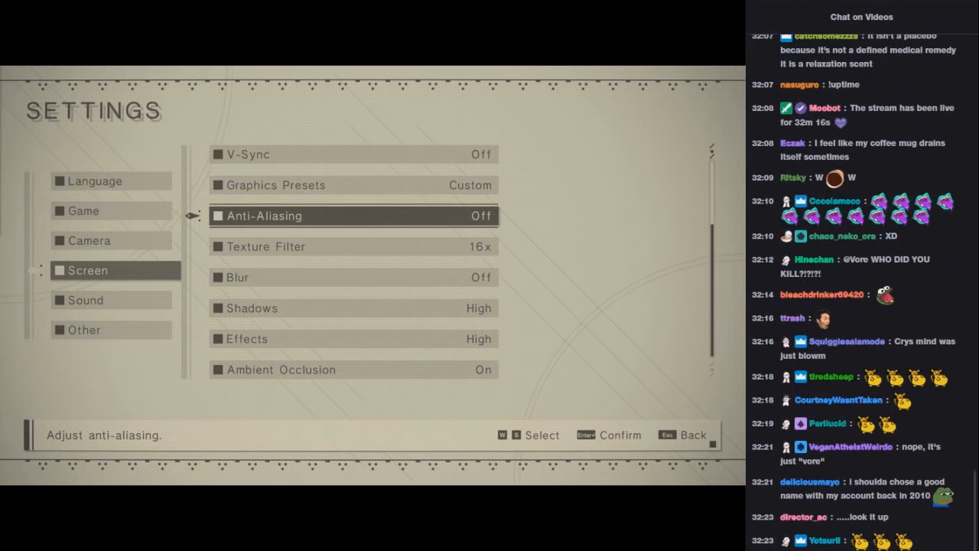
scroll("down", 3)
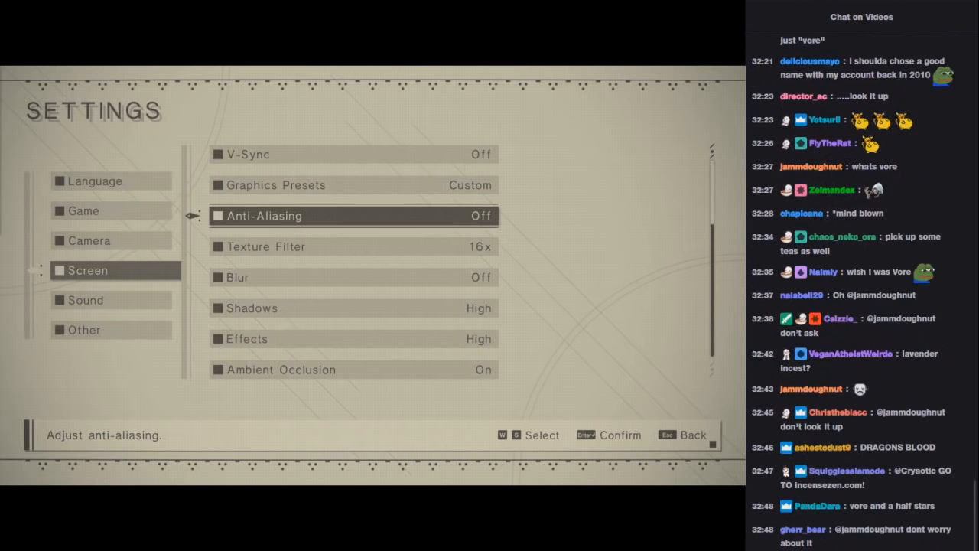
scroll("down", 3)
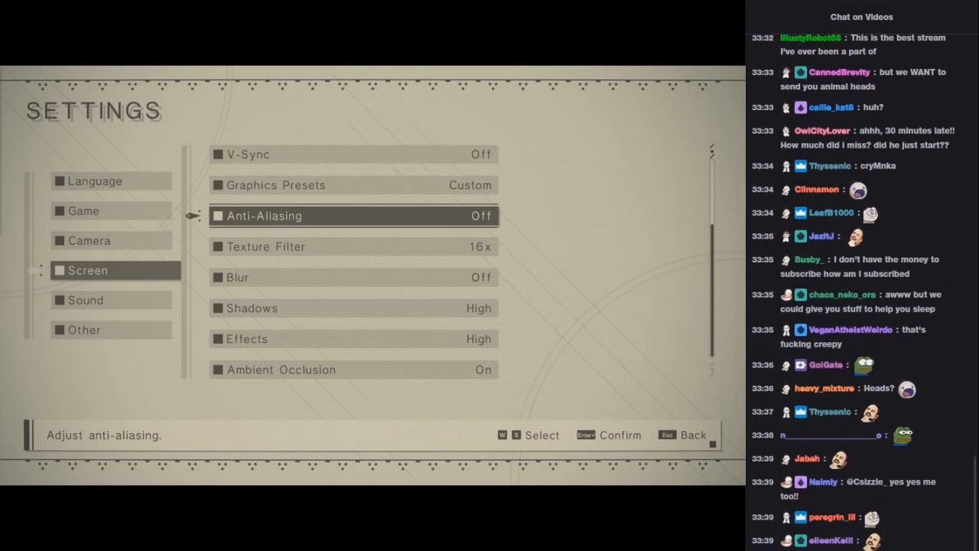
scroll("down", 3)
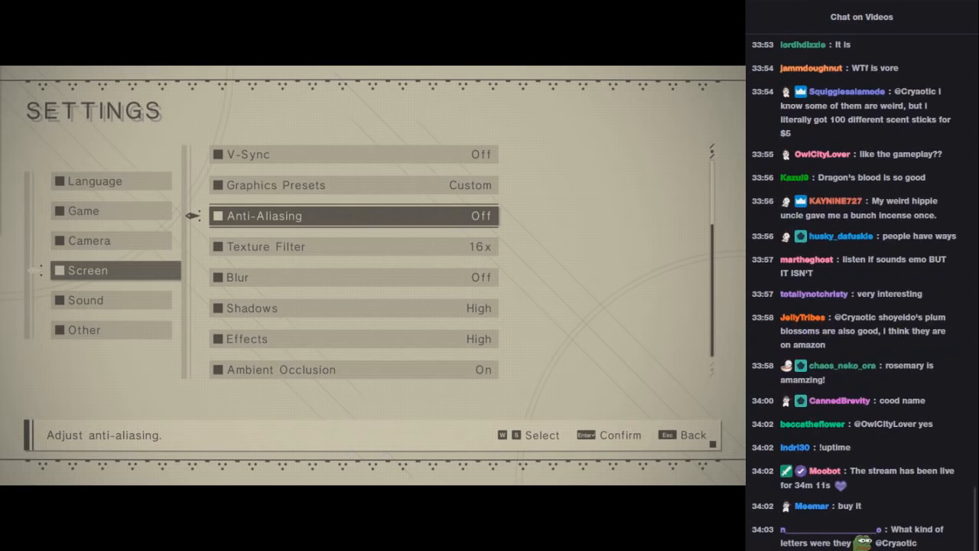
scroll("down", 3)
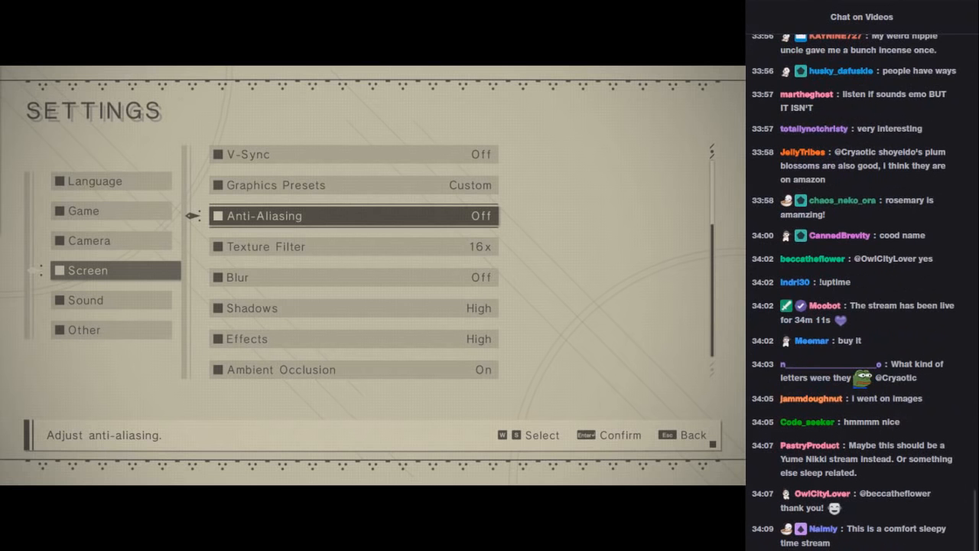
scroll("down", 3)
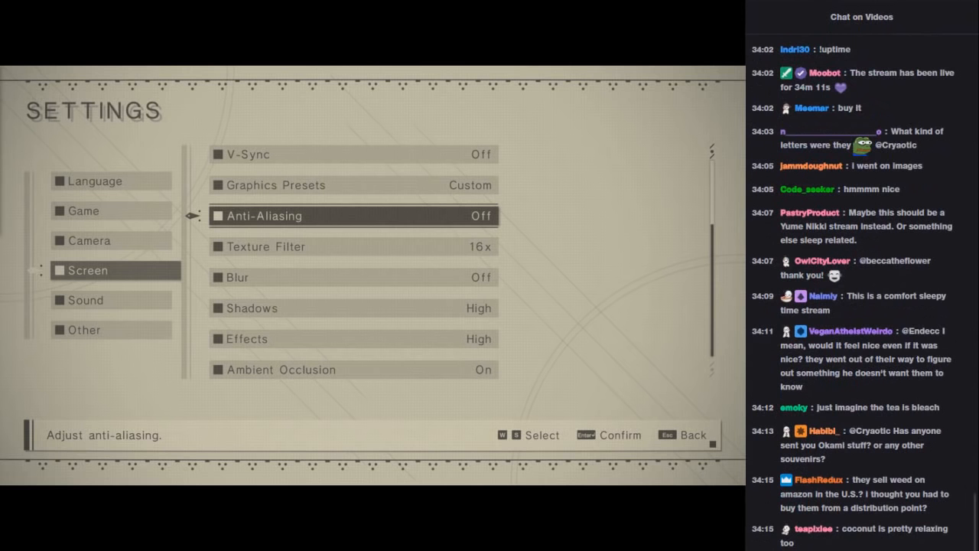
scroll("down", 3)
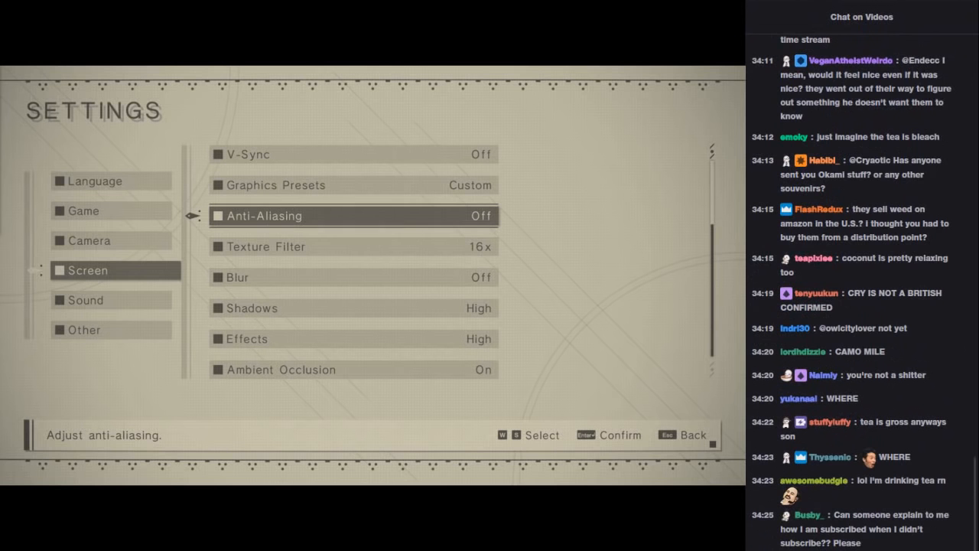
scroll("down", 3)
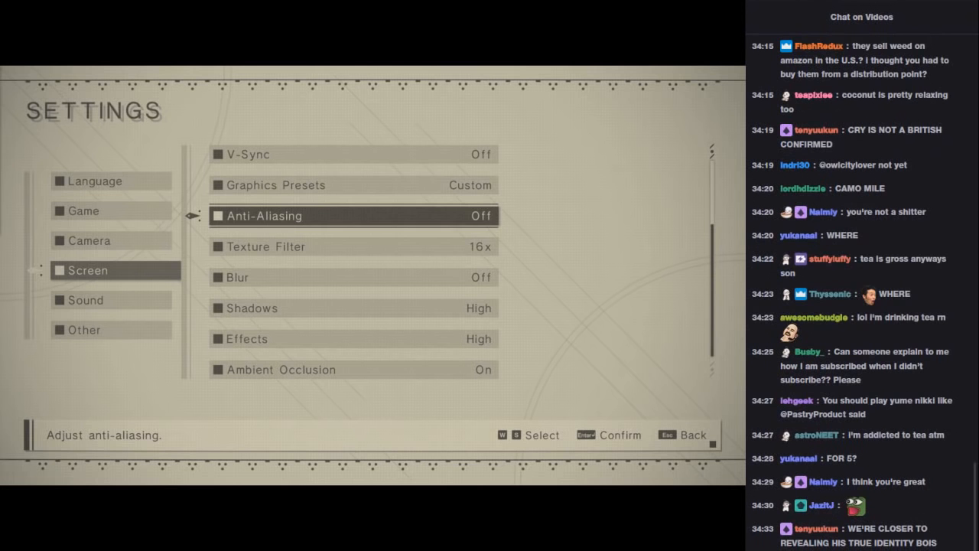
scroll("down", 3)
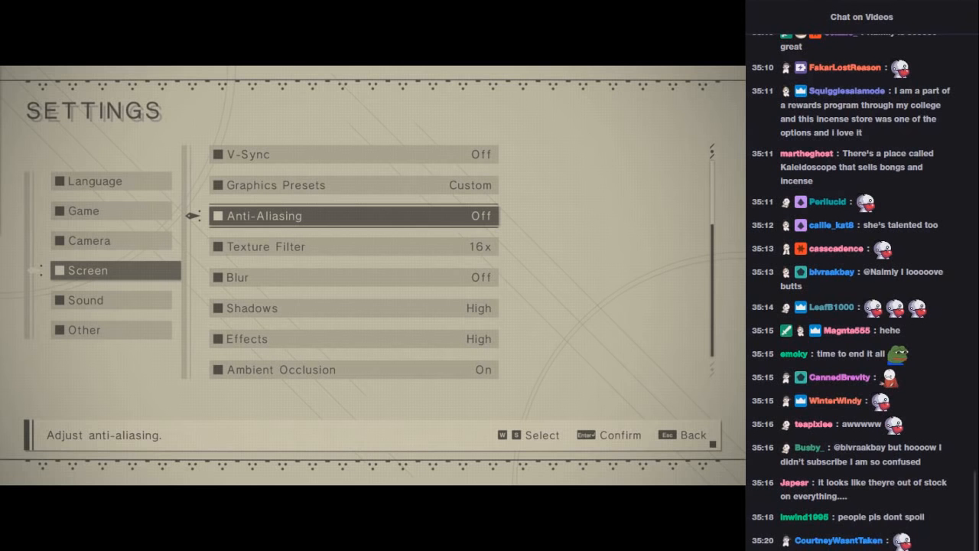
scroll("down", 3)
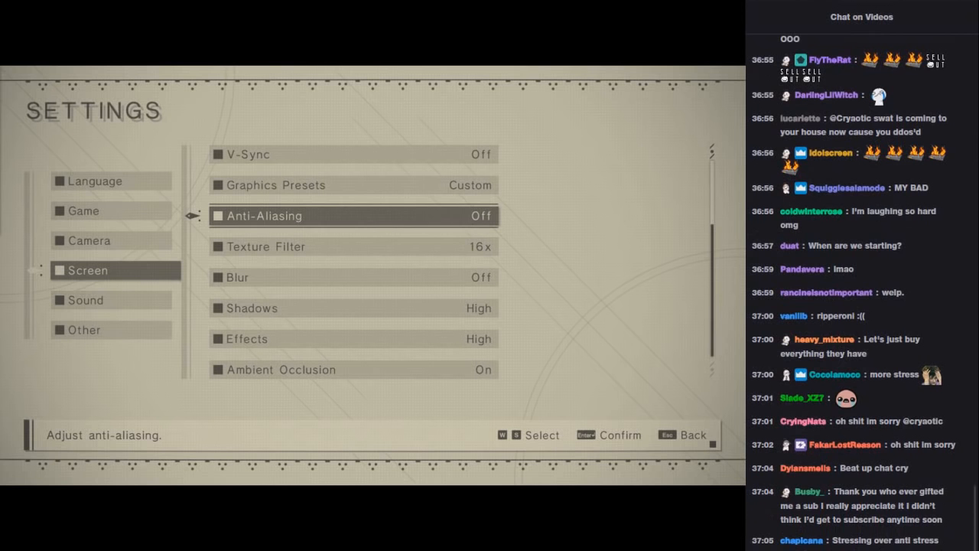
scroll("down", 3)
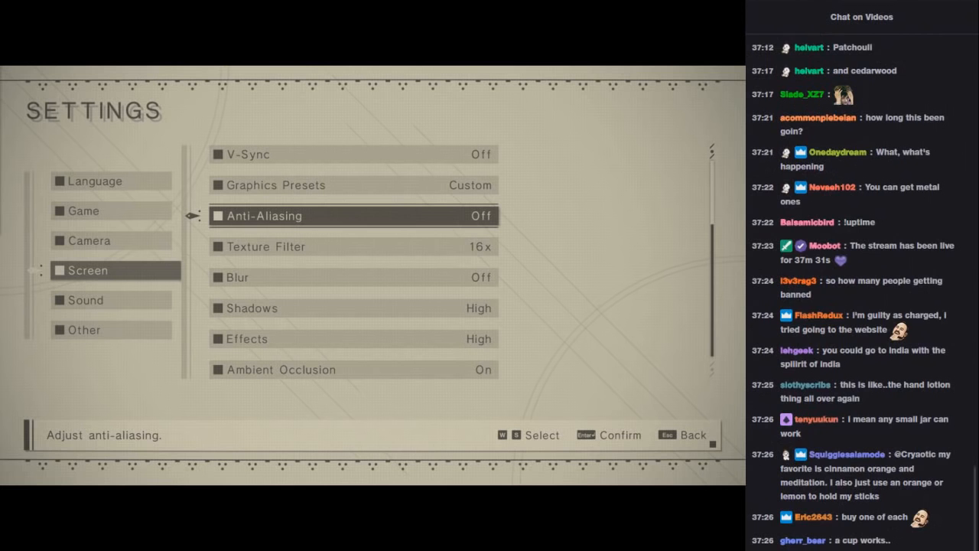
scroll("down", 3)
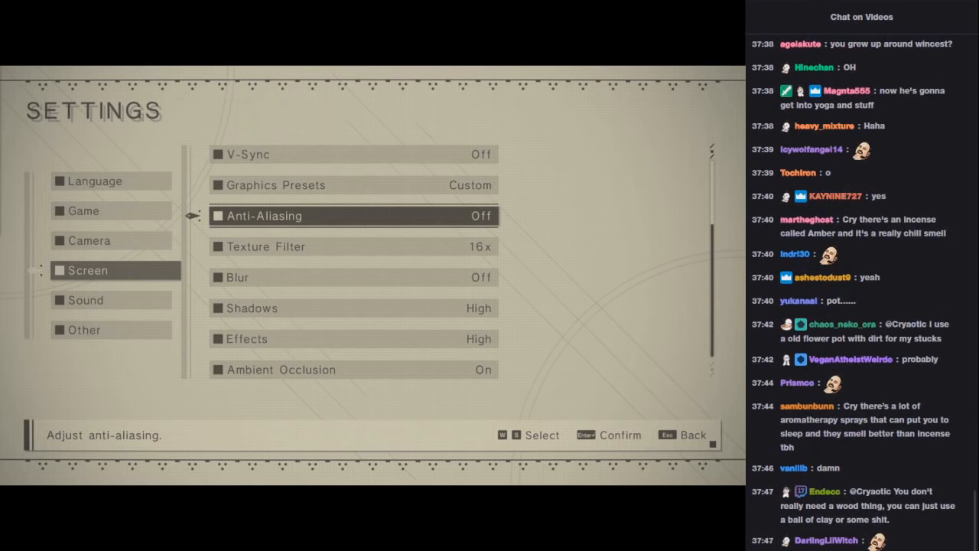
scroll("down", 3)
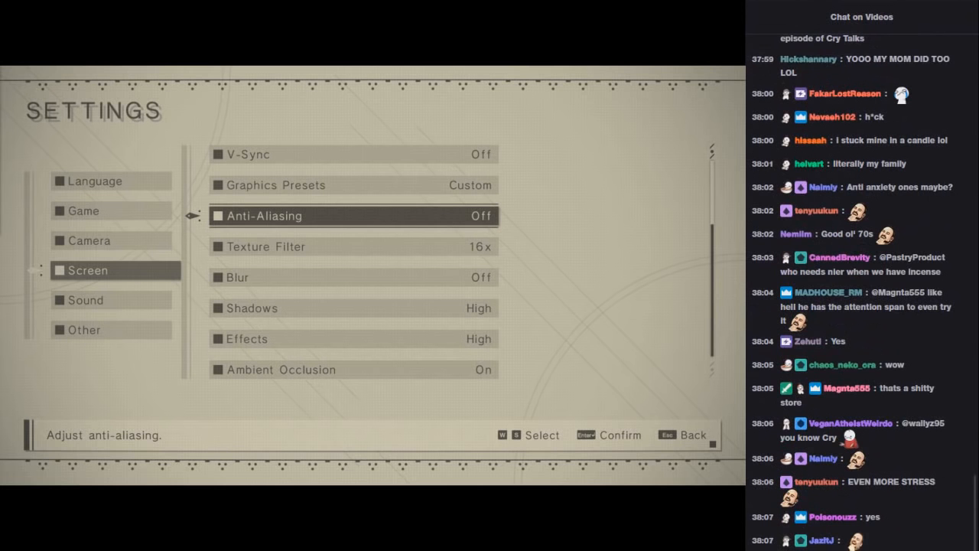
scroll("down", 3)
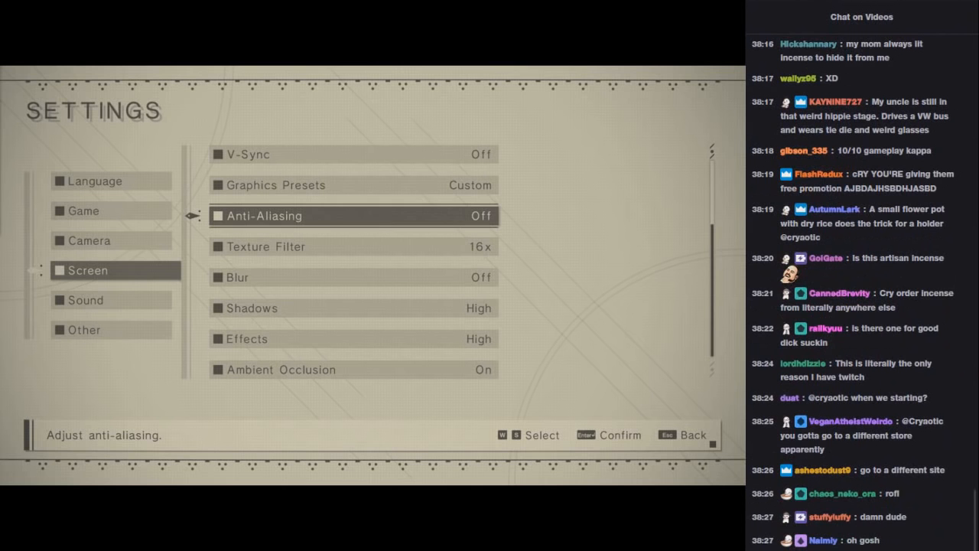
scroll("down", 3)
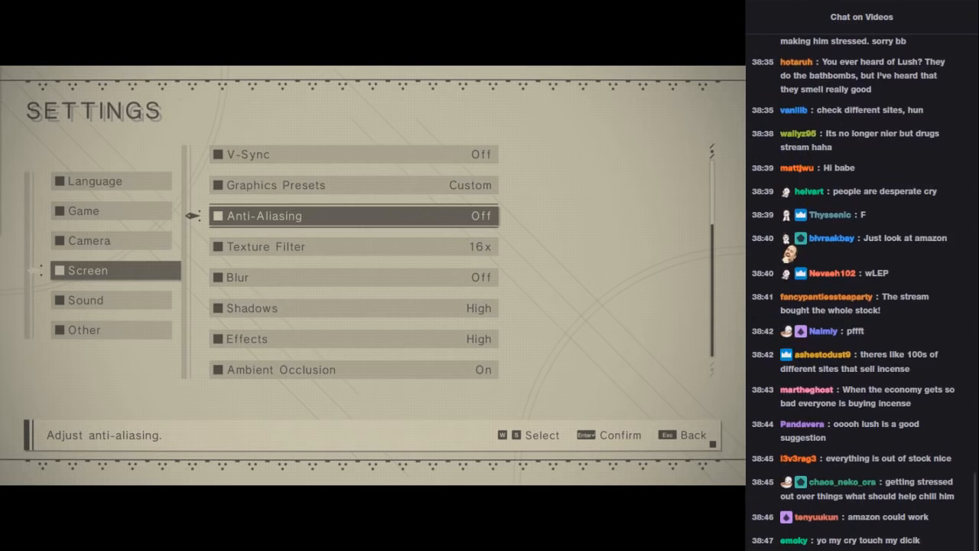
scroll("down", 3)
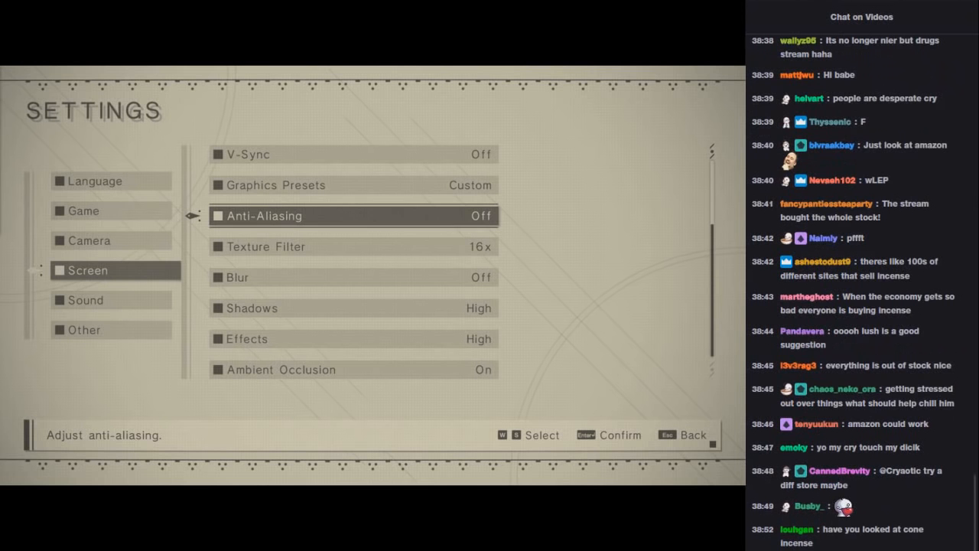
scroll("down", 3)
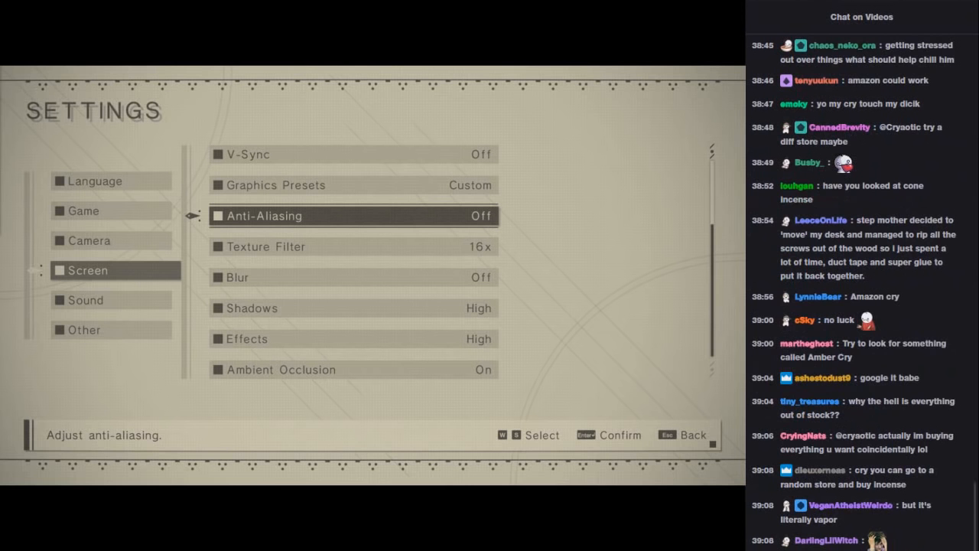
scroll("down", 3)
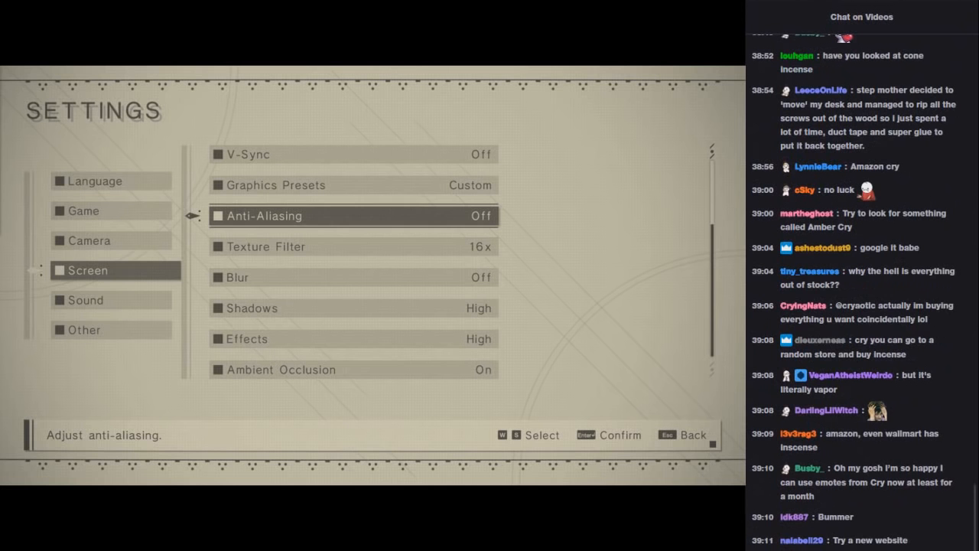
scroll("down", 3)
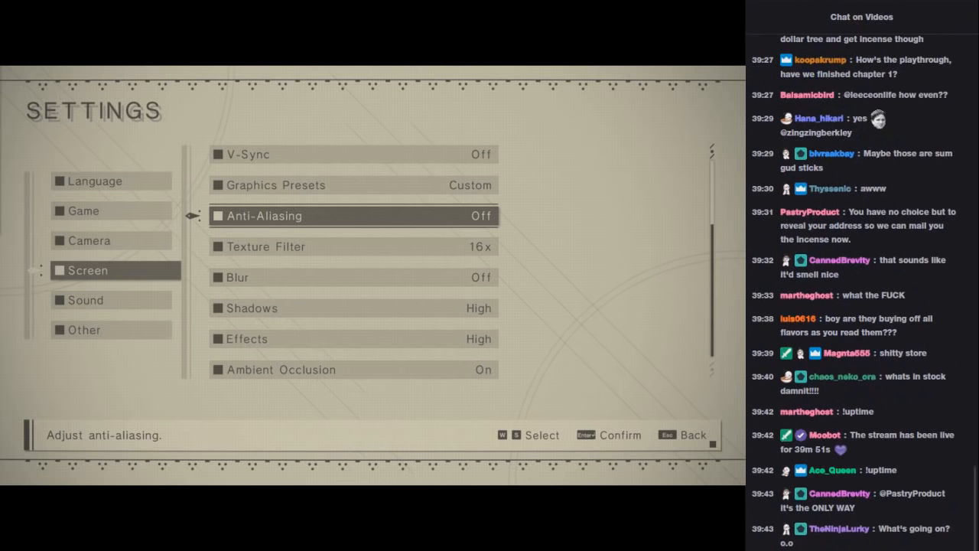
scroll("down", 3)
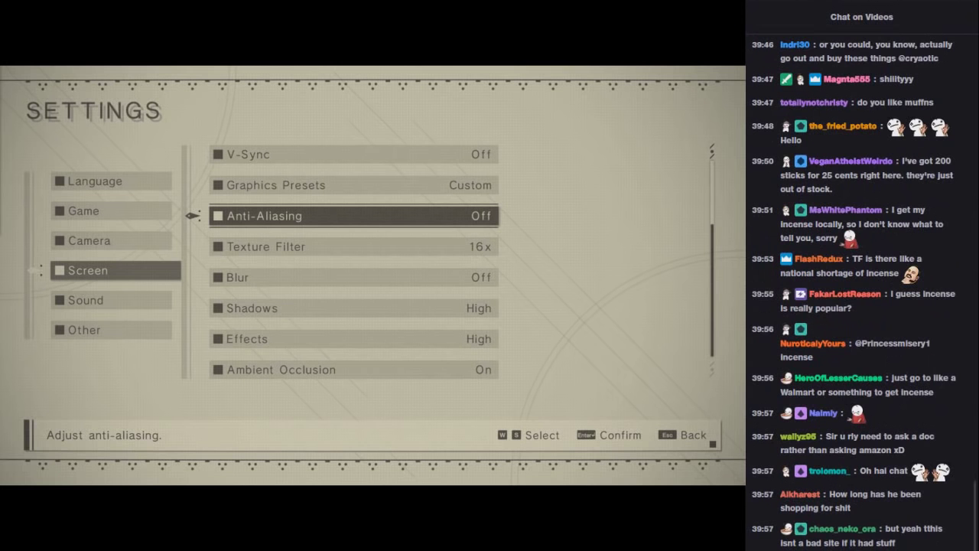
scroll("down", 3)
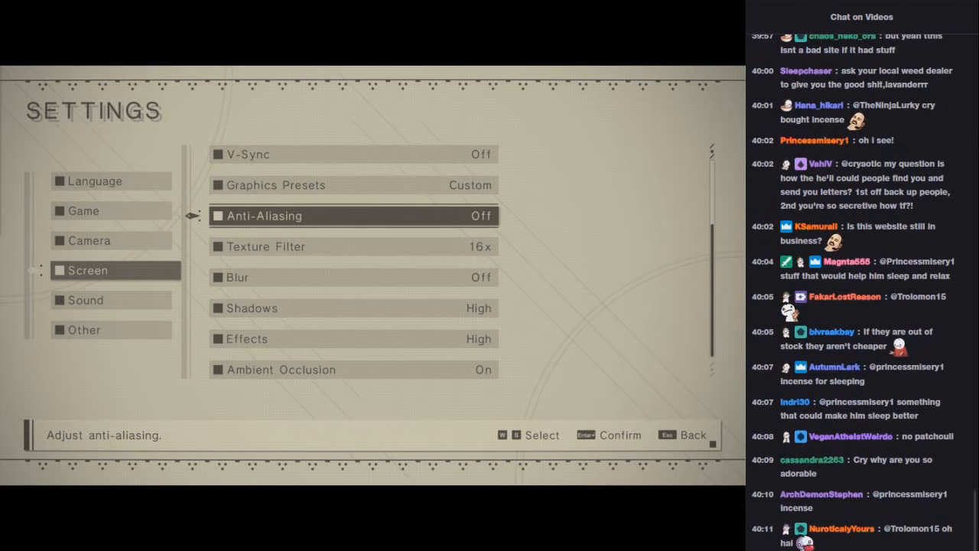
scroll("down", 3)
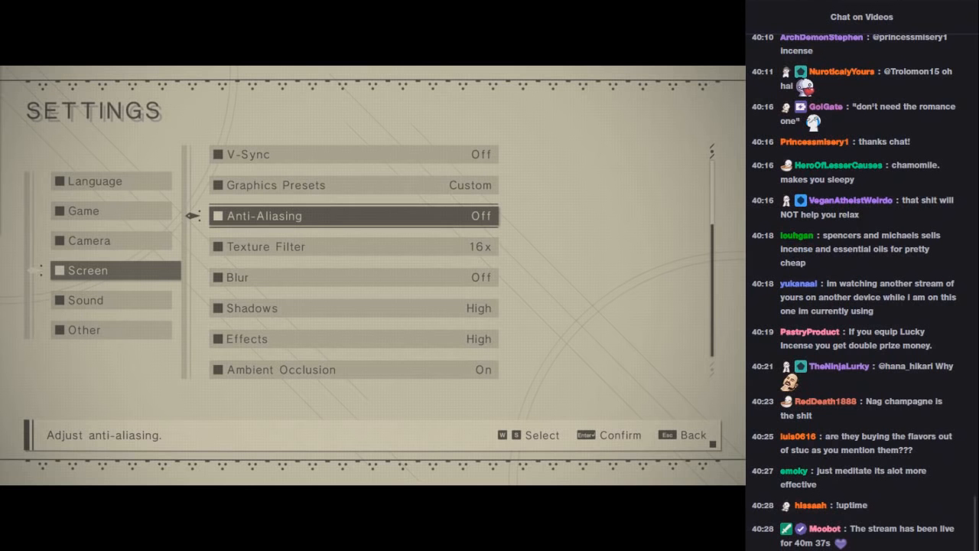
scroll("down", 3)
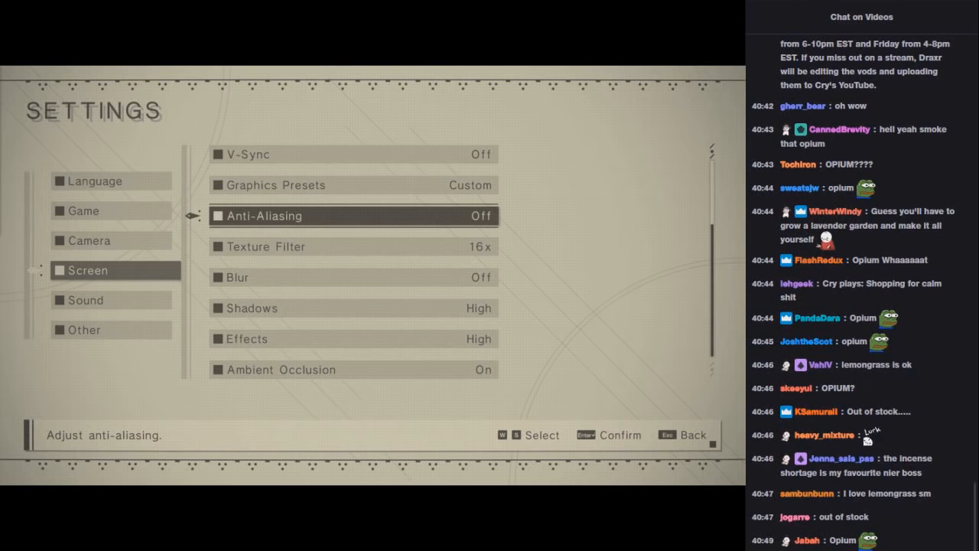
scroll("down", 3)
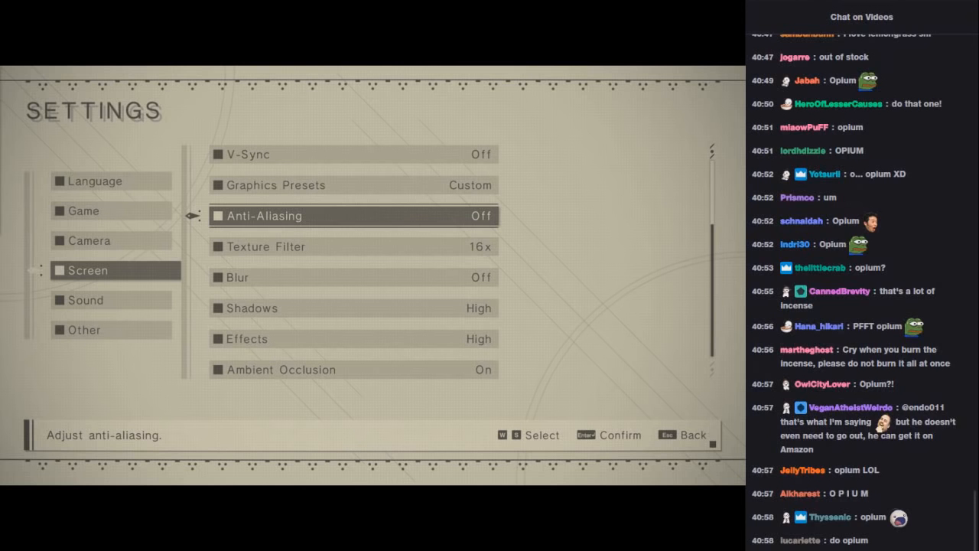
scroll("down", 3)
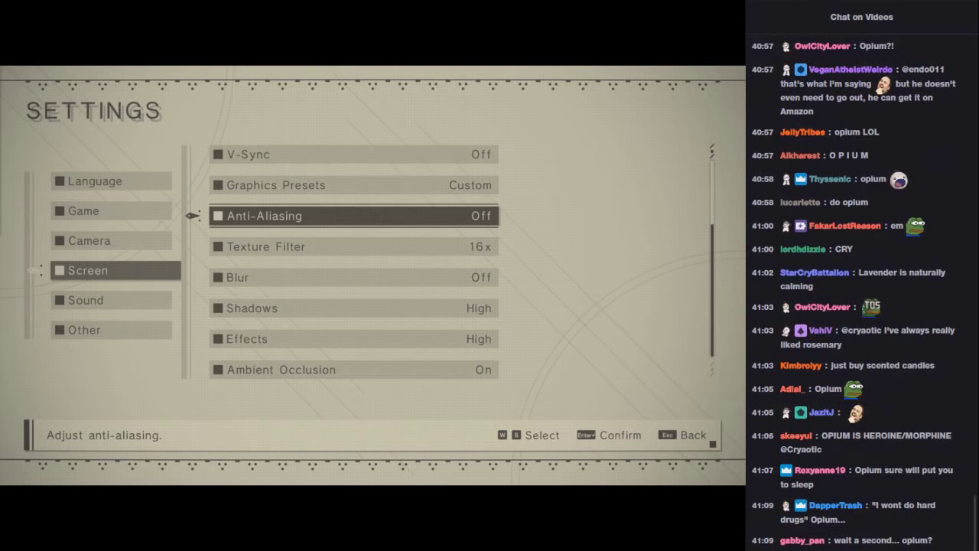
scroll("down", 3)
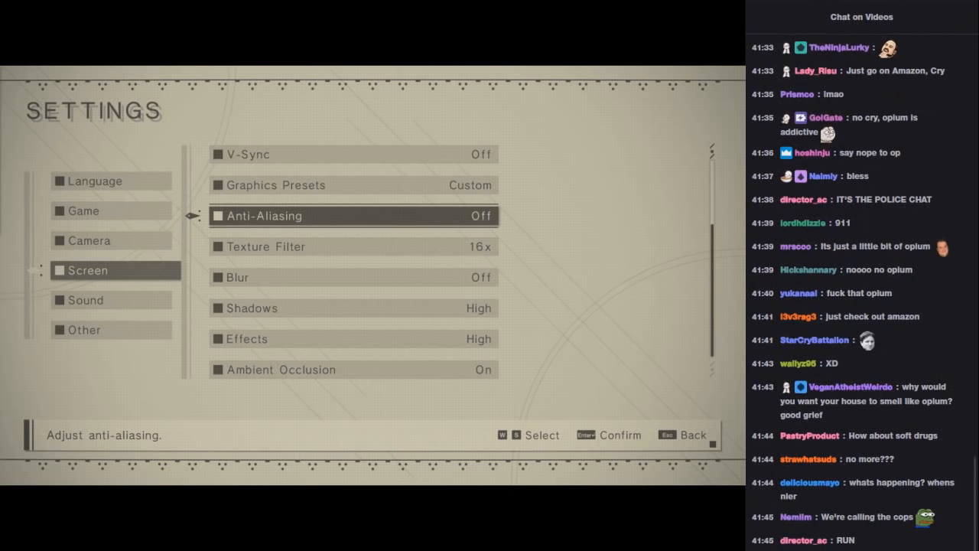
scroll("down", 3)
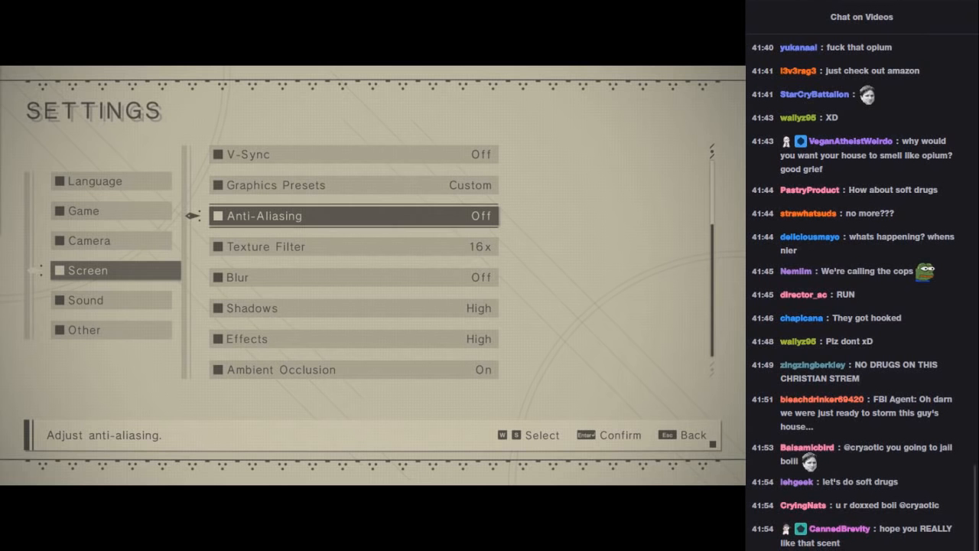
scroll("down", 3)
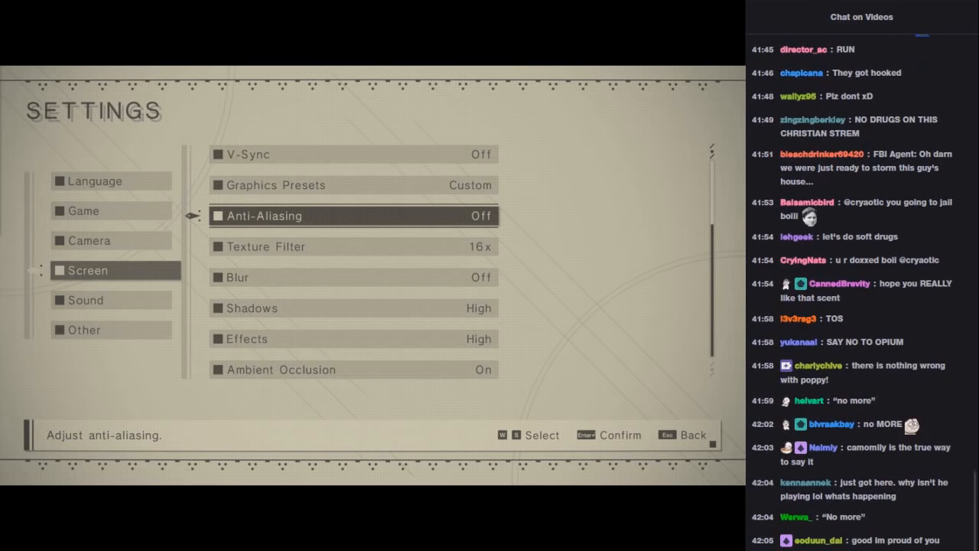
scroll("down", 3)
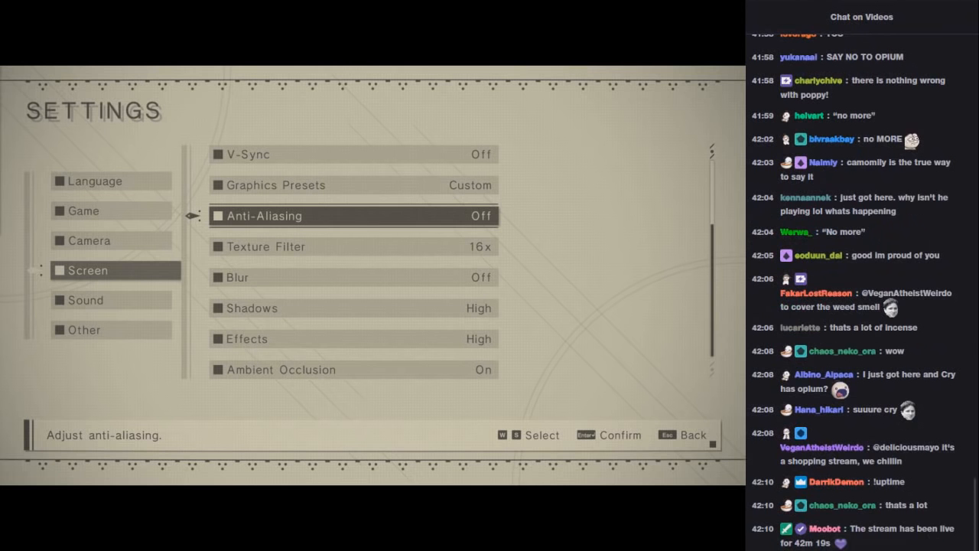
scroll("down", 3)
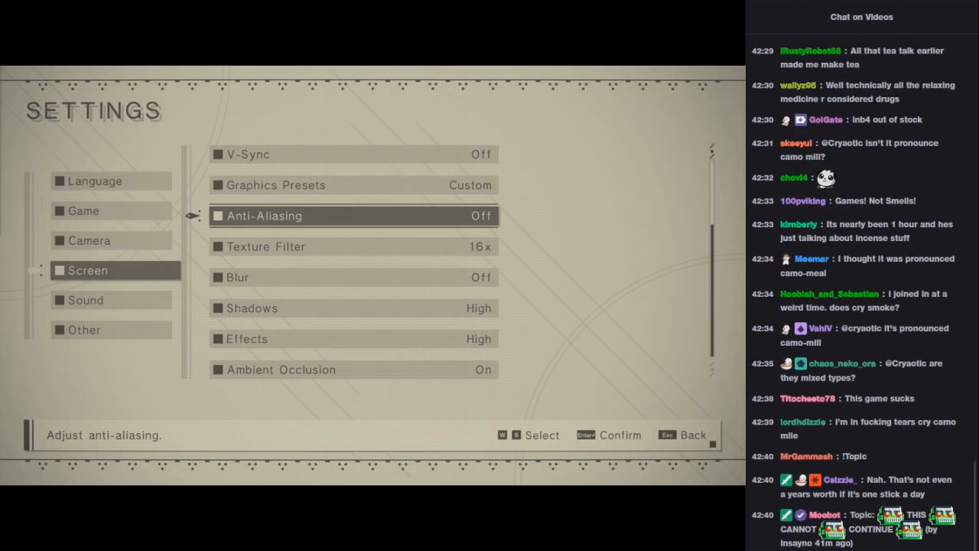
scroll("down", 3)
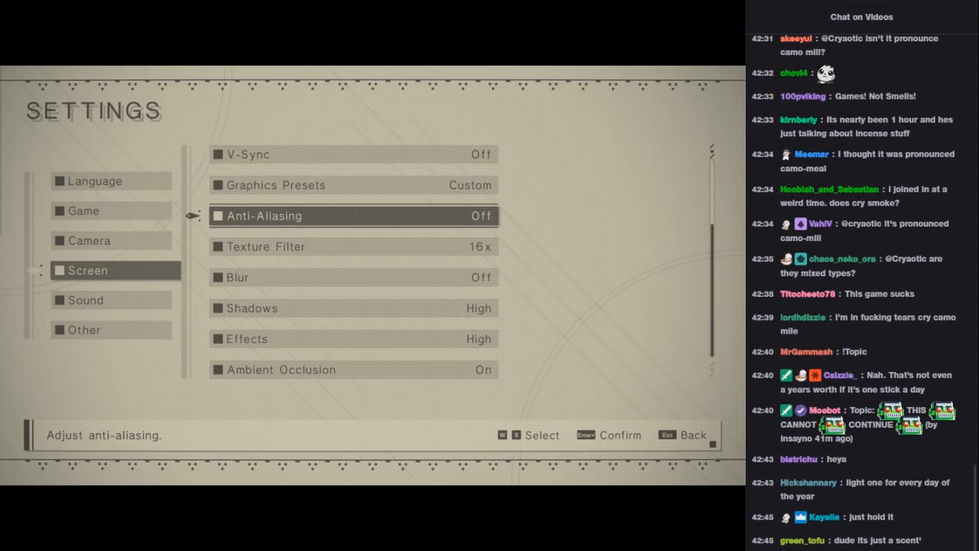
scroll("down", 3)
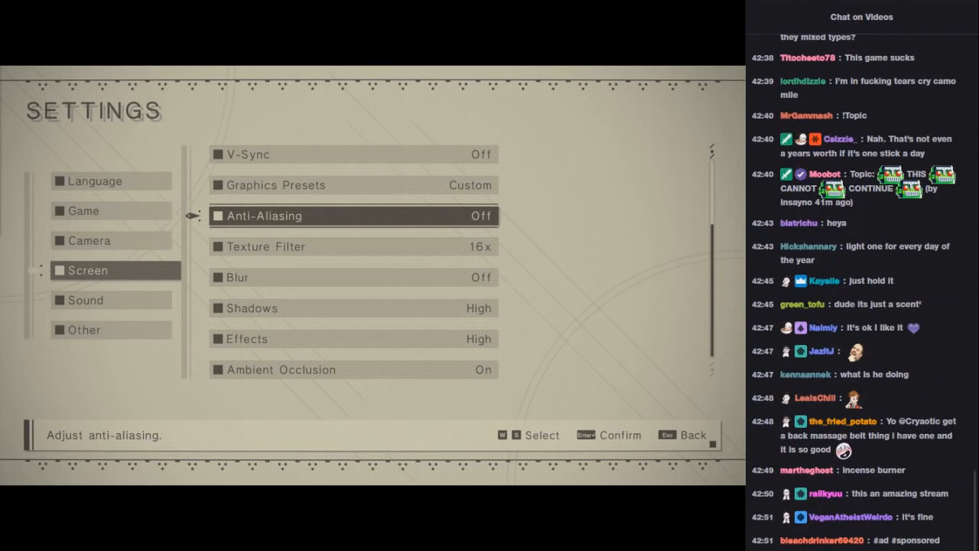
scroll("down", 3)
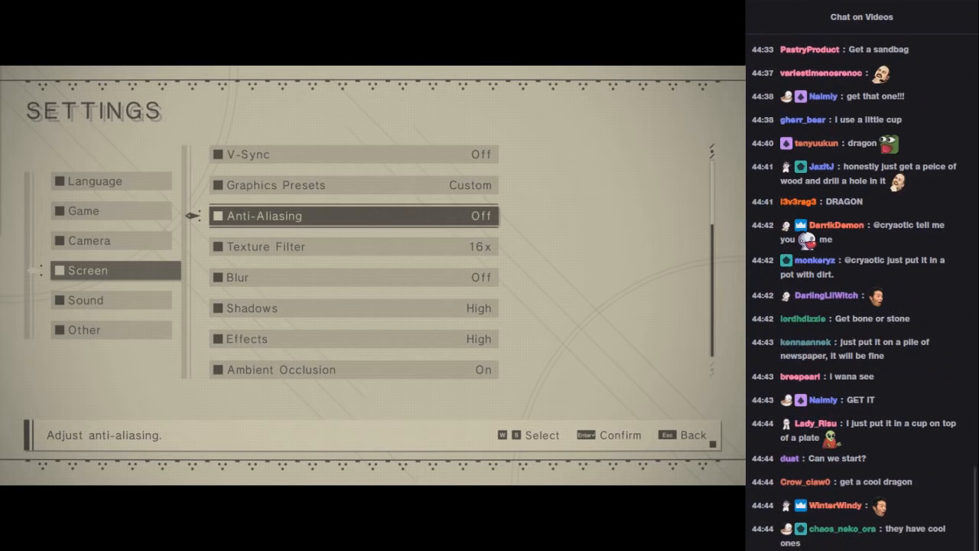
scroll("down", 3)
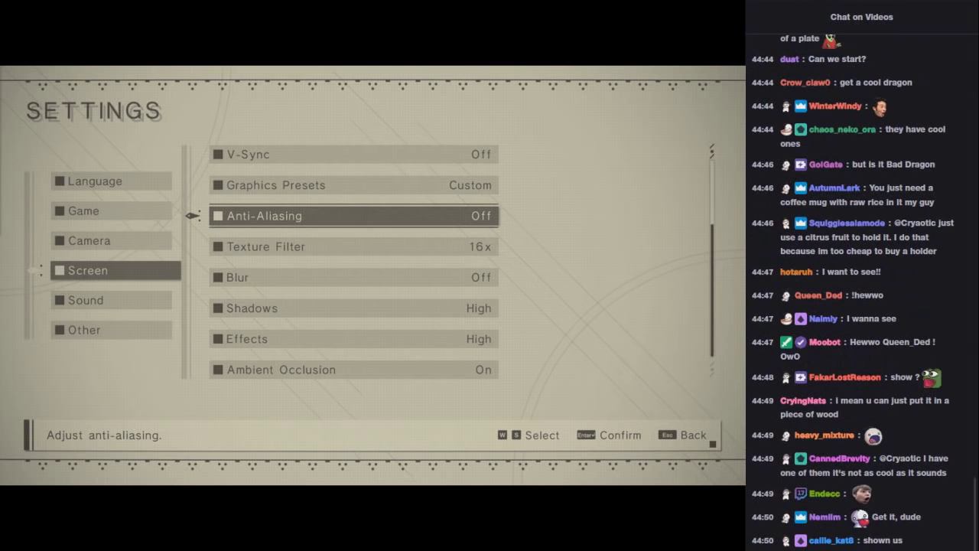
scroll("down", 3)
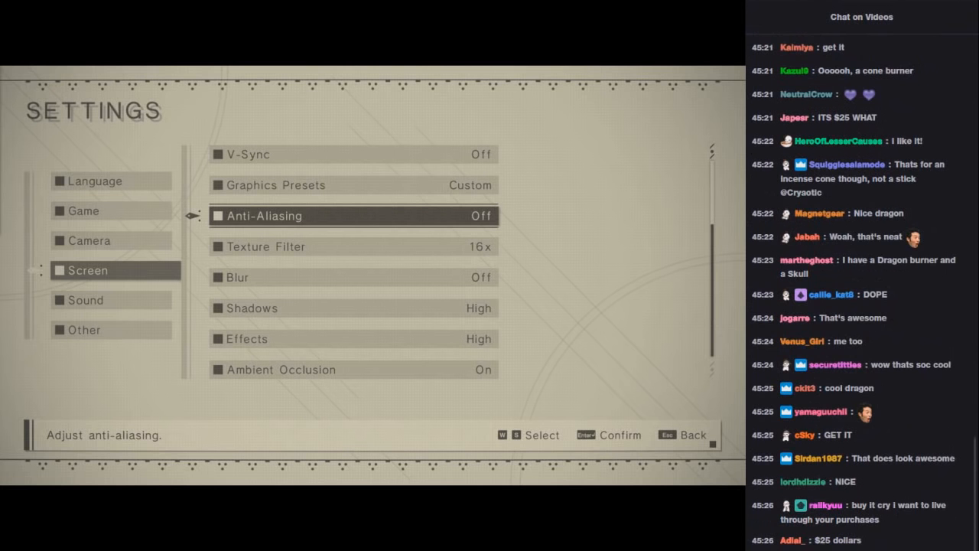
scroll("down", 3)
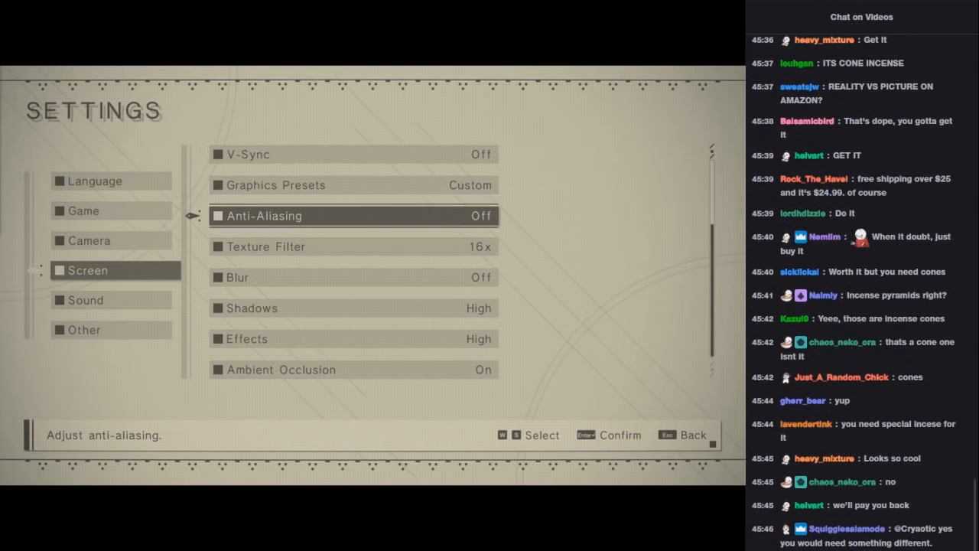
scroll("down", 3)
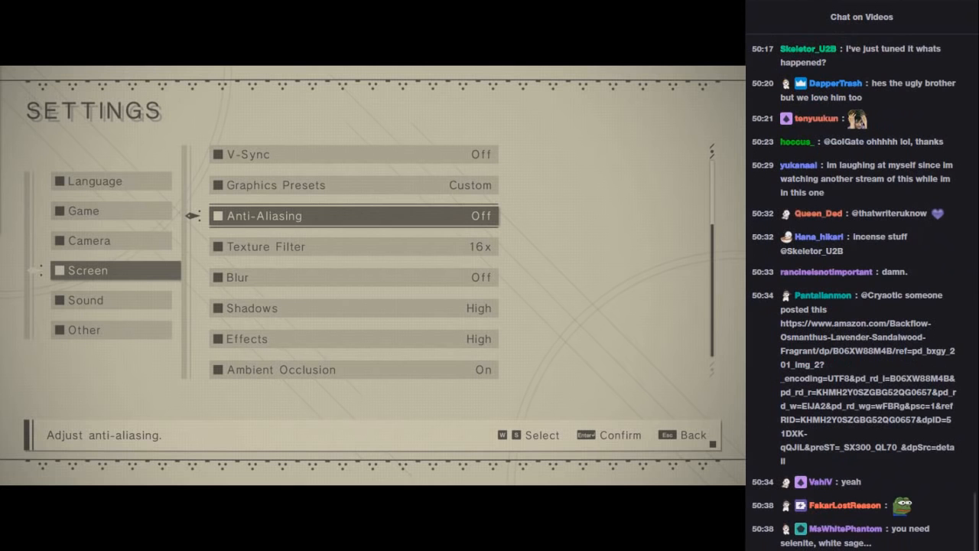
scroll("down", 3)
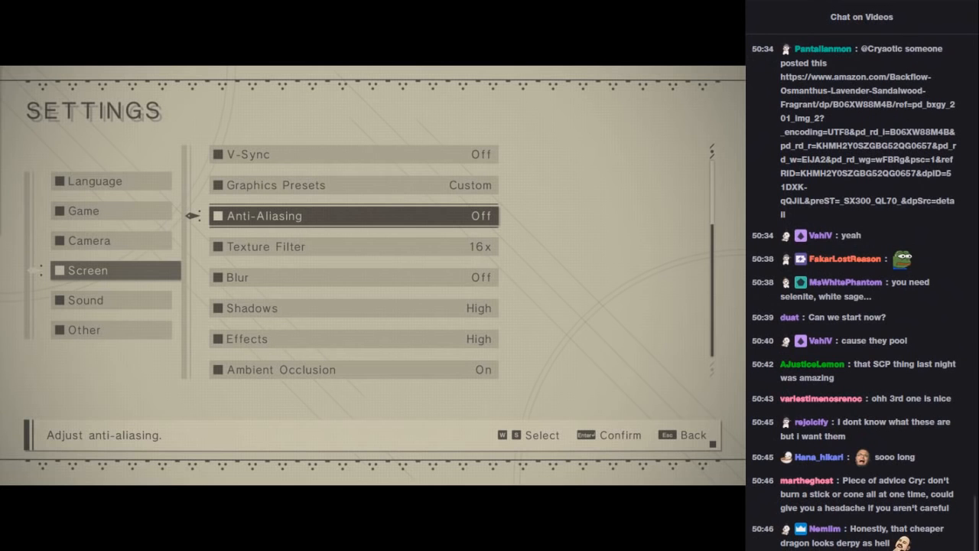
scroll("down", 3)
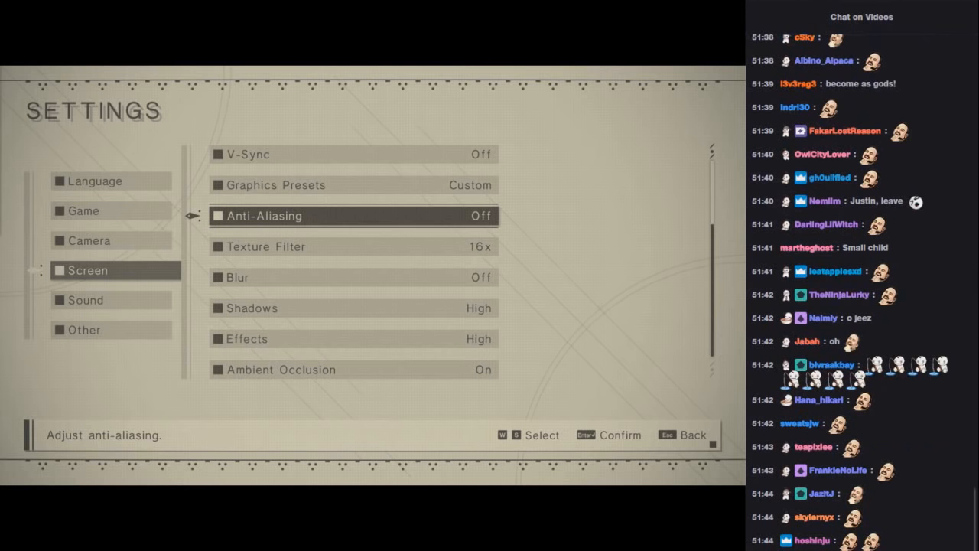
scroll("down", 3)
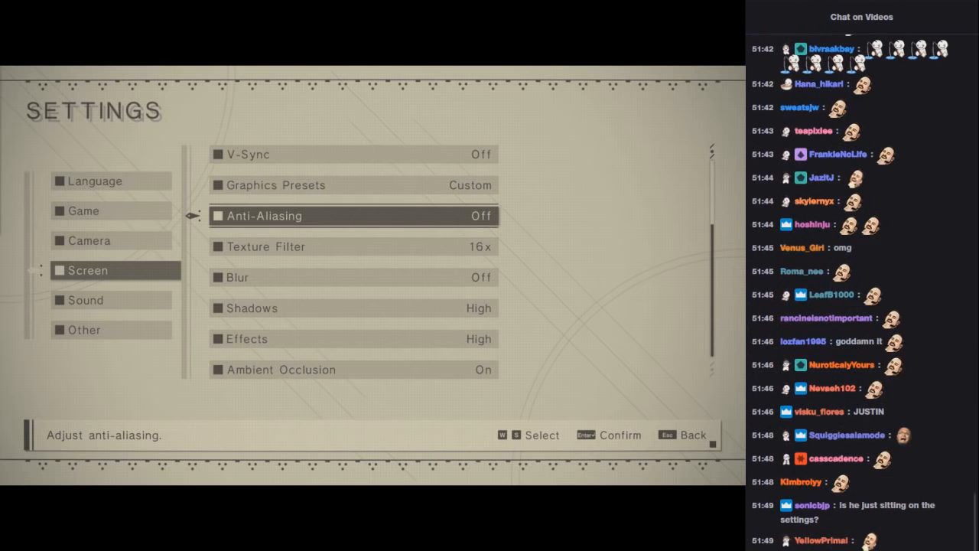
scroll("down", 3)
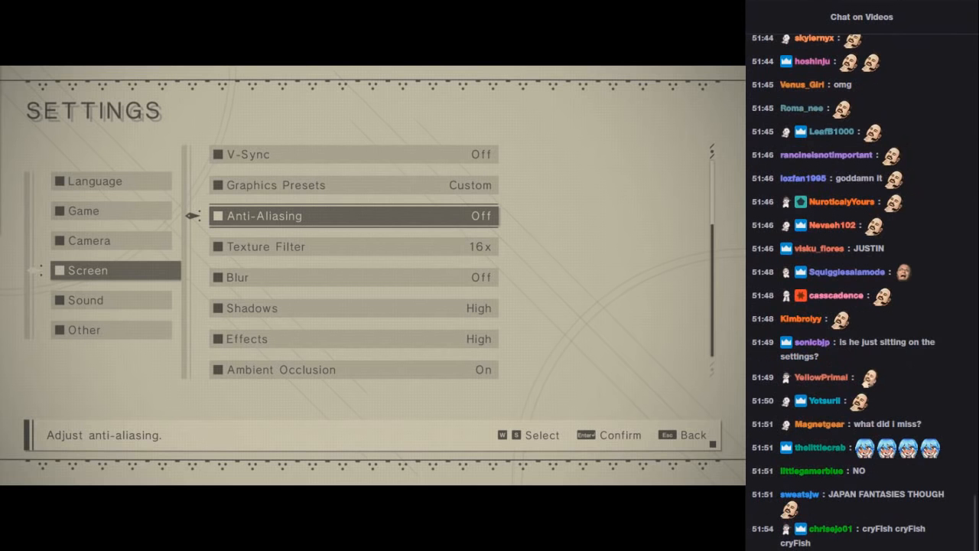
scroll("down", 3)
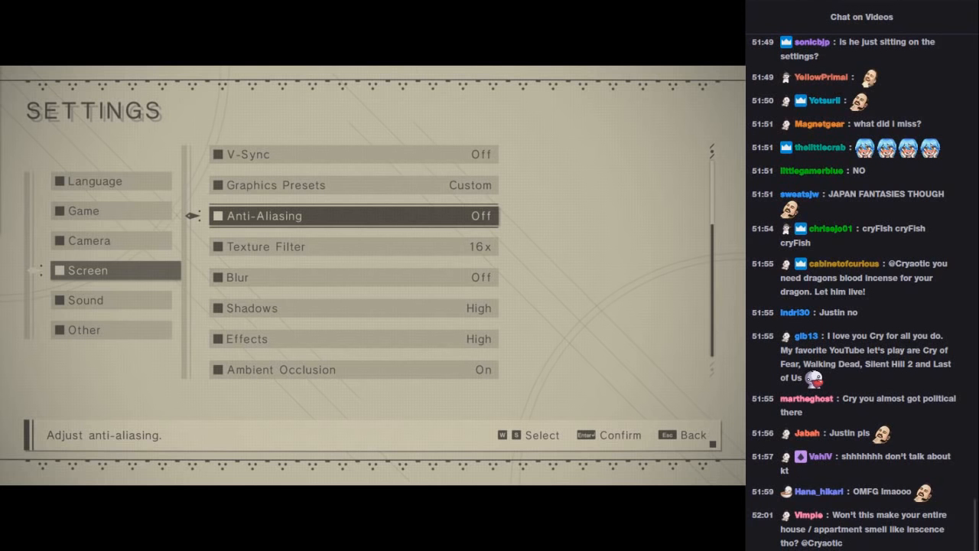
scroll("down", 3)
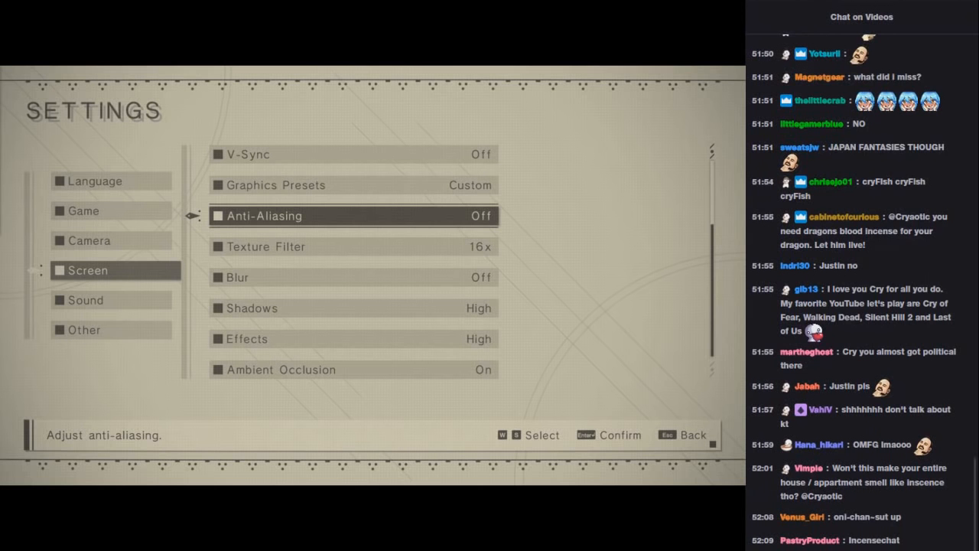
scroll("down", 3)
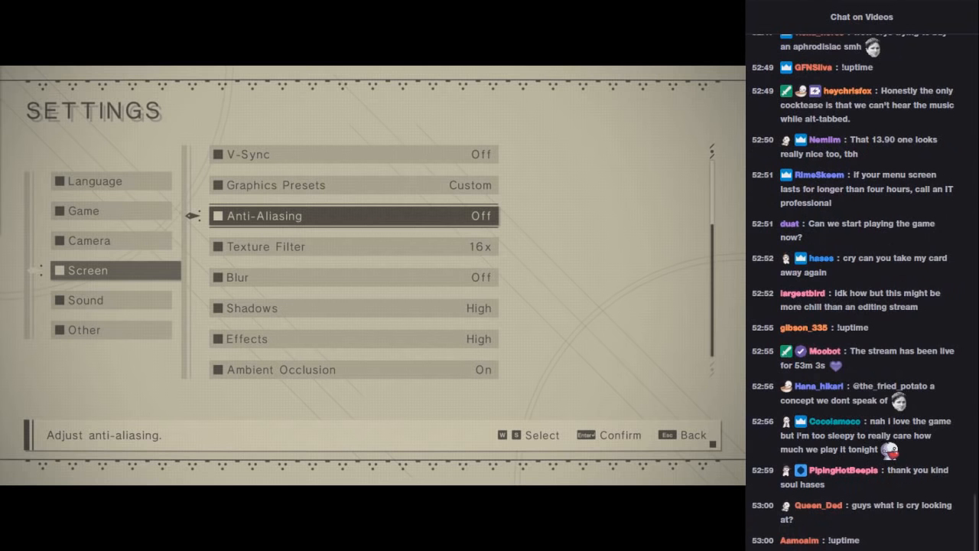
scroll("down", 3)
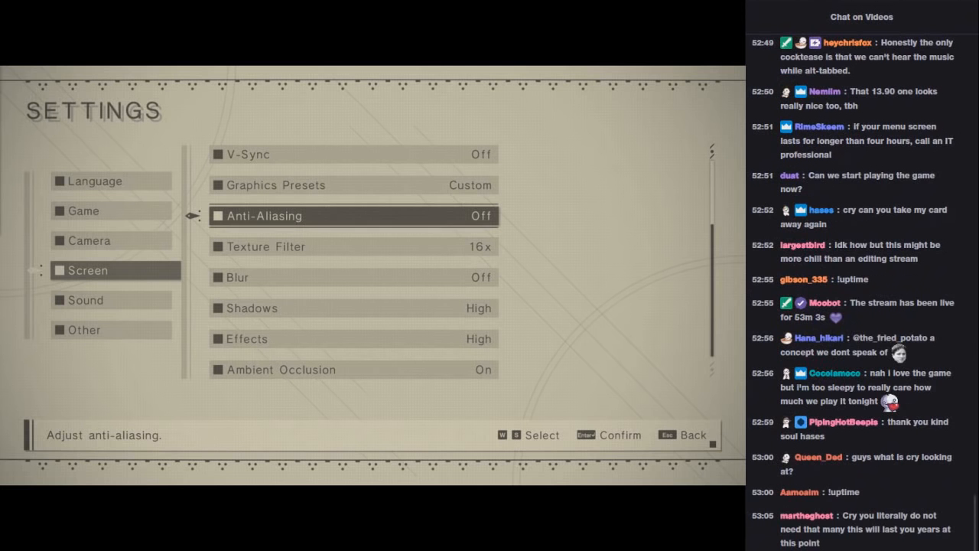
scroll("down", 3)
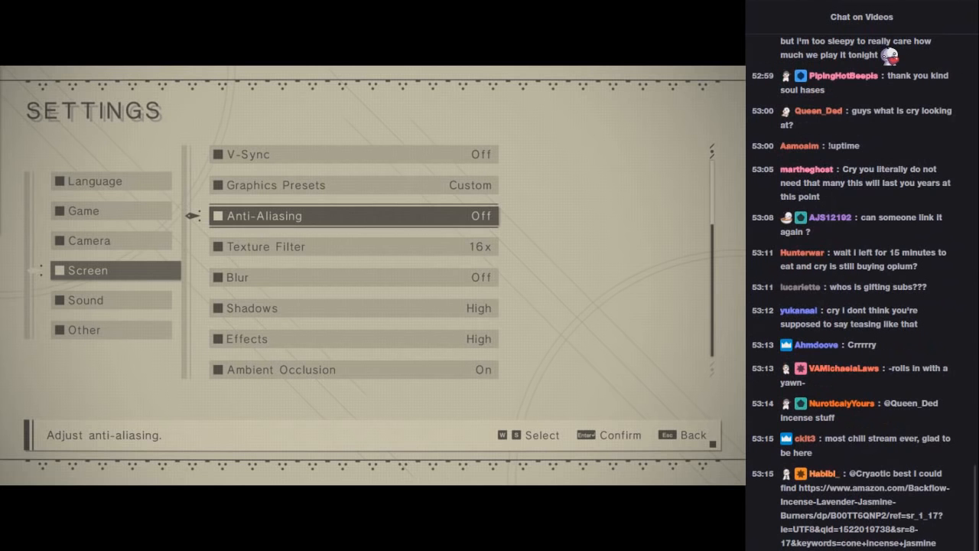
scroll("down", 3)
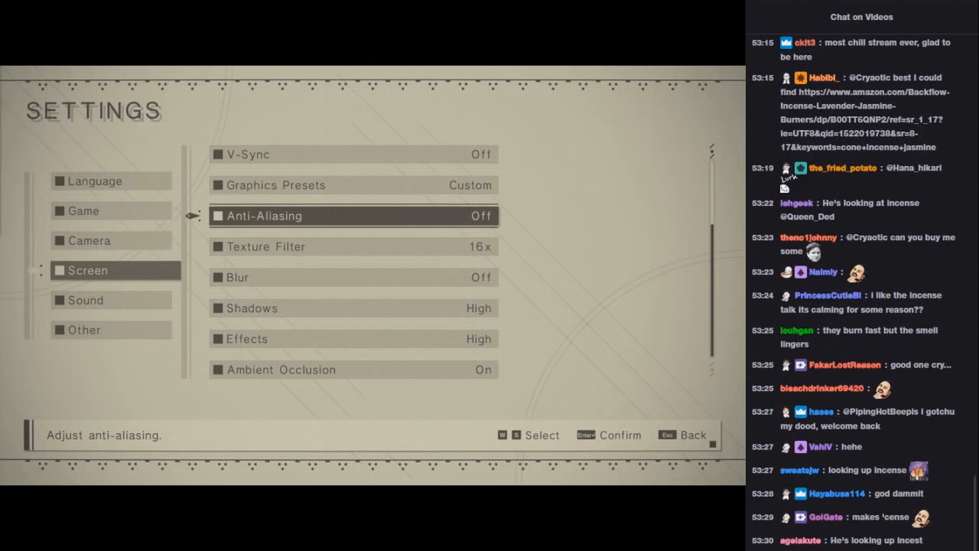
scroll("down", 3)
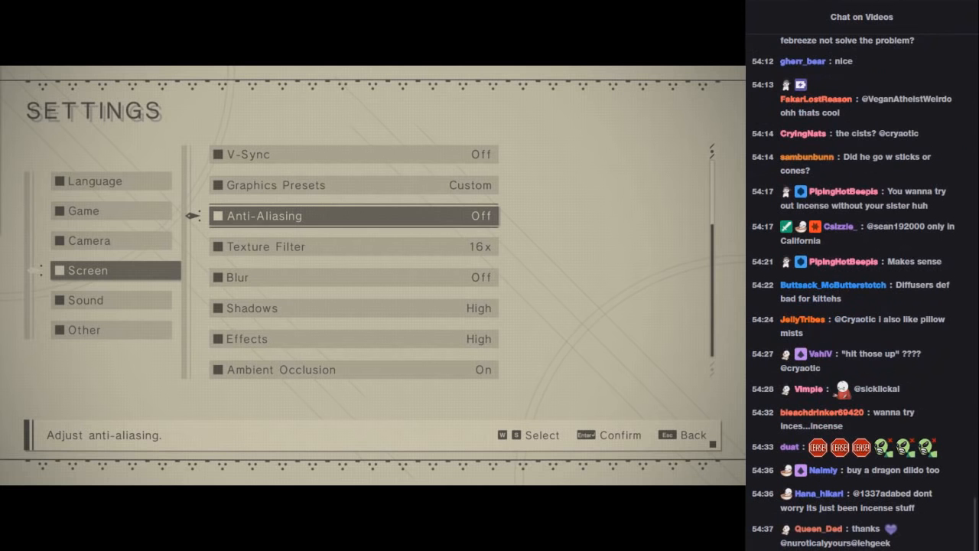
scroll("down", 3)
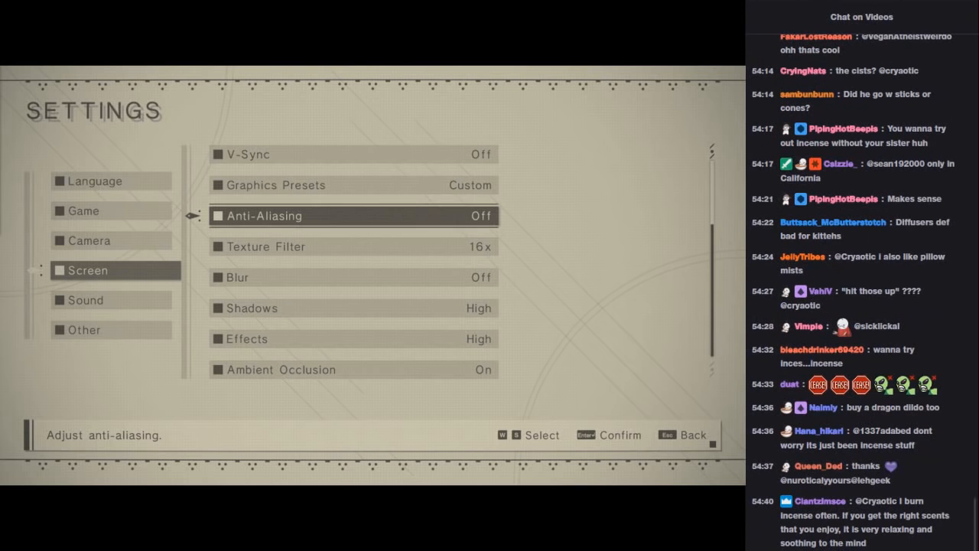
scroll("down", 3)
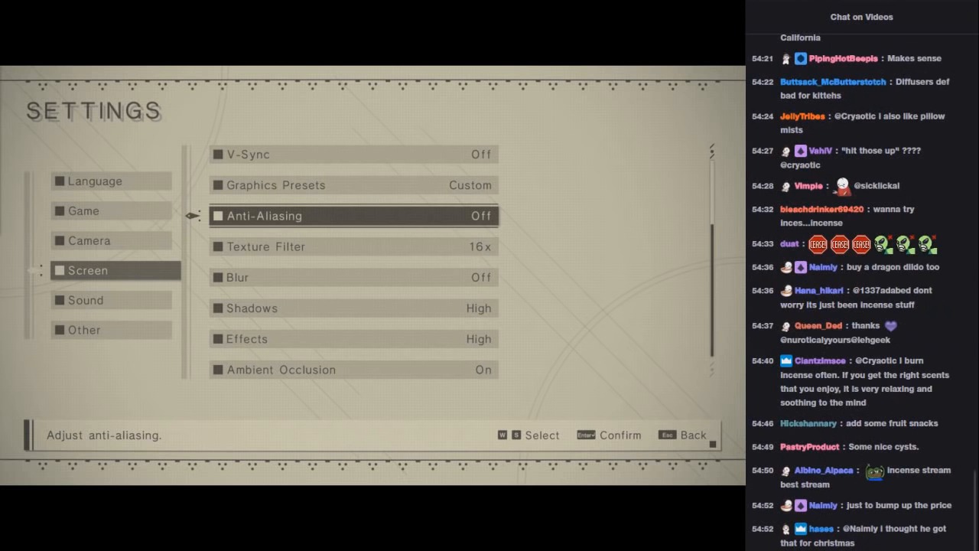
scroll("down", 3)
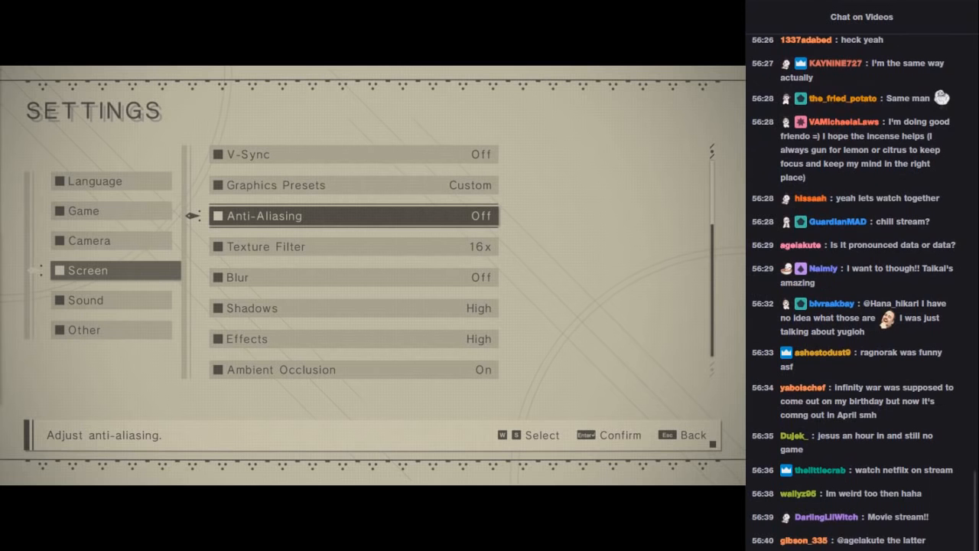
scroll("down", 3)
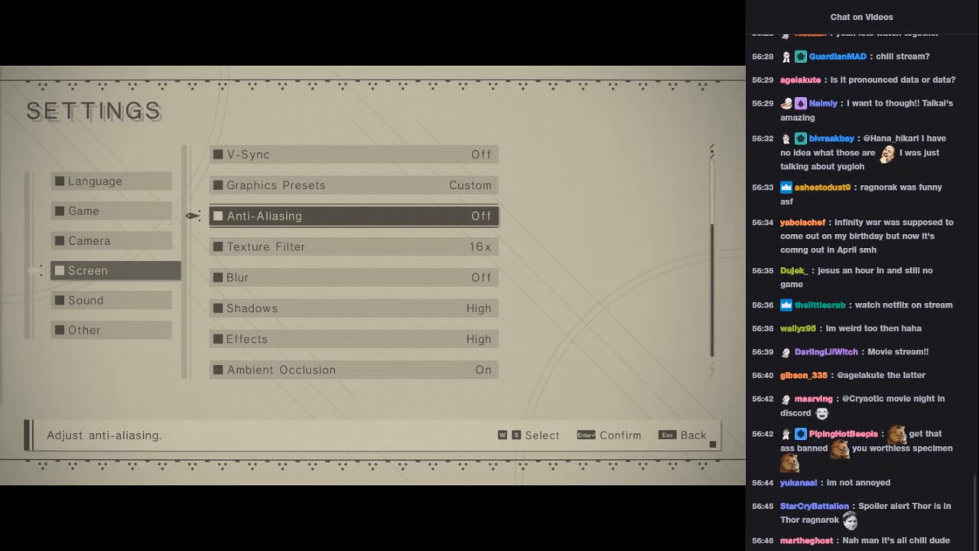
scroll("down", 3)
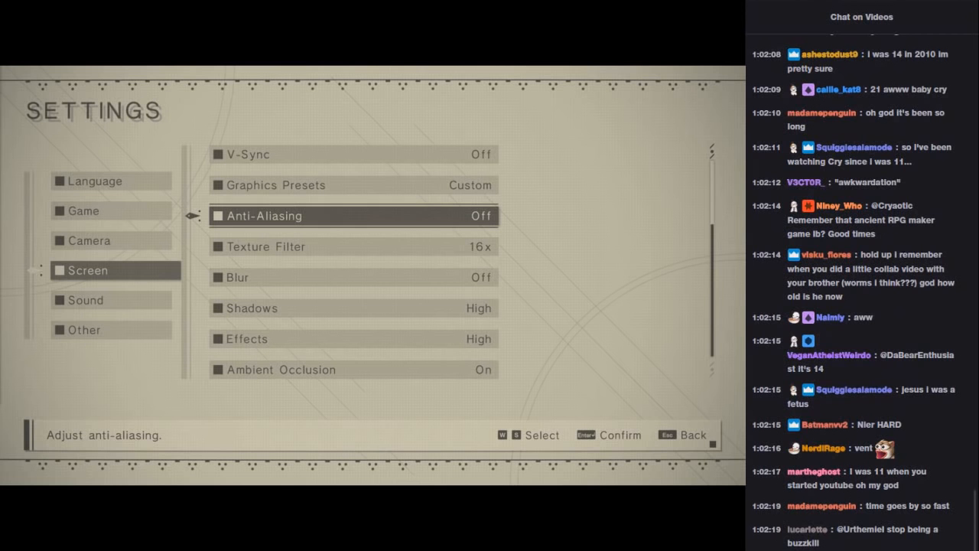
scroll("down", 3)
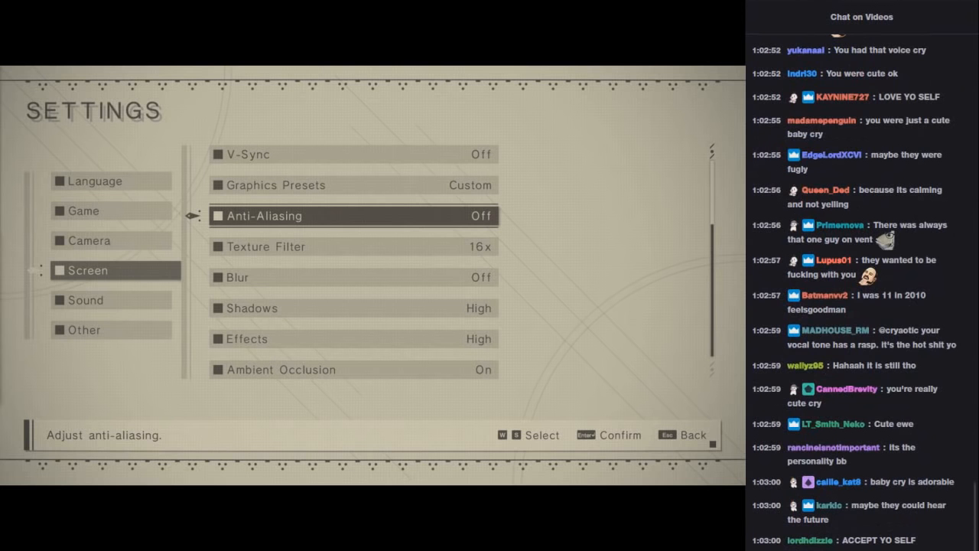
scroll("down", 3)
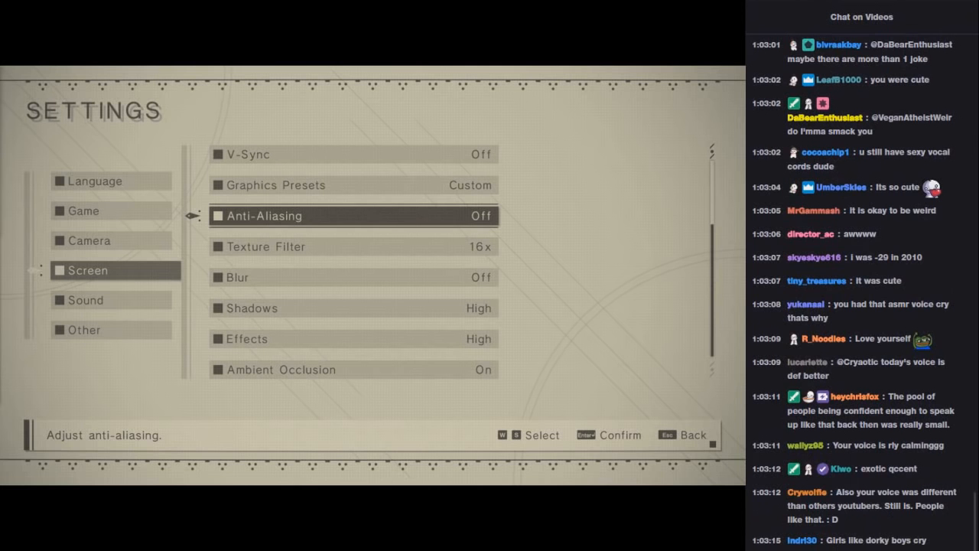
scroll("down", 3)
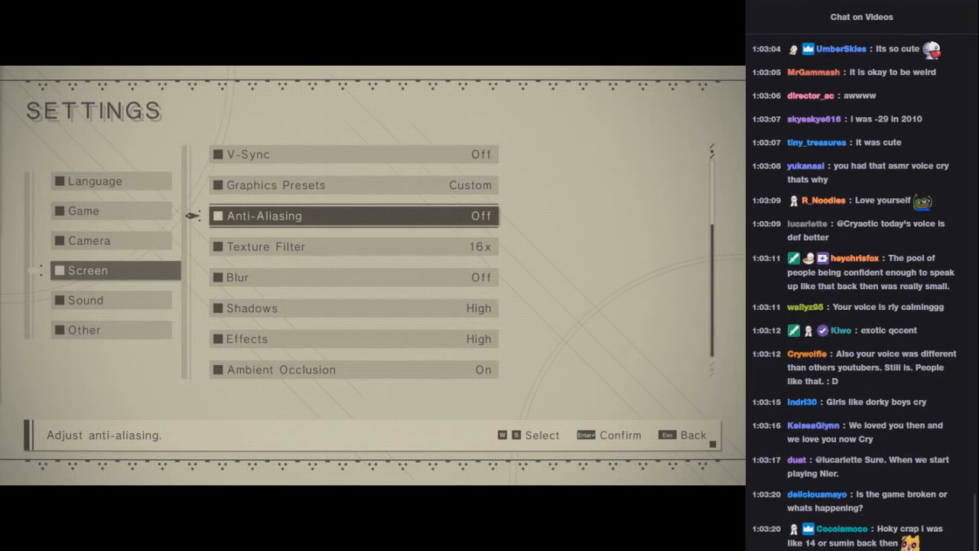
scroll("down", 3)
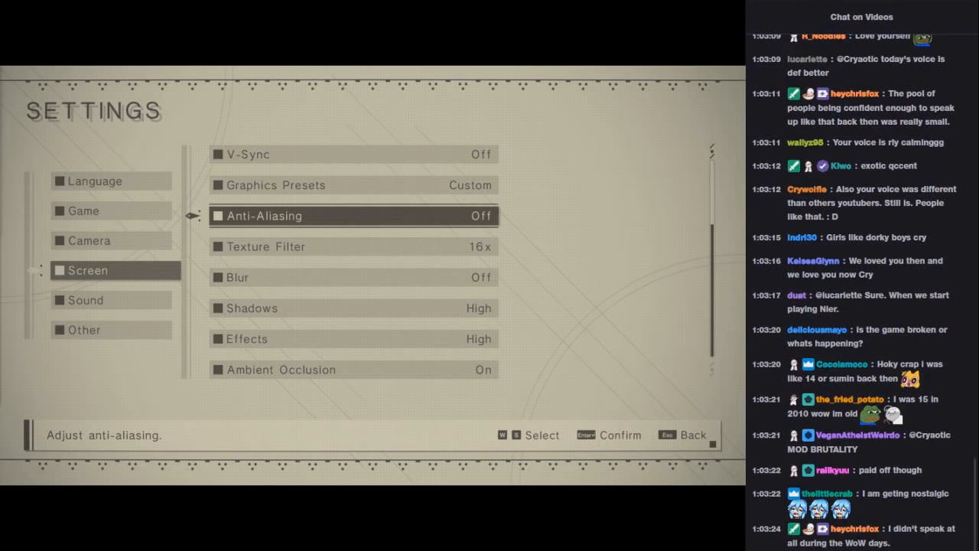
scroll("down", 3)
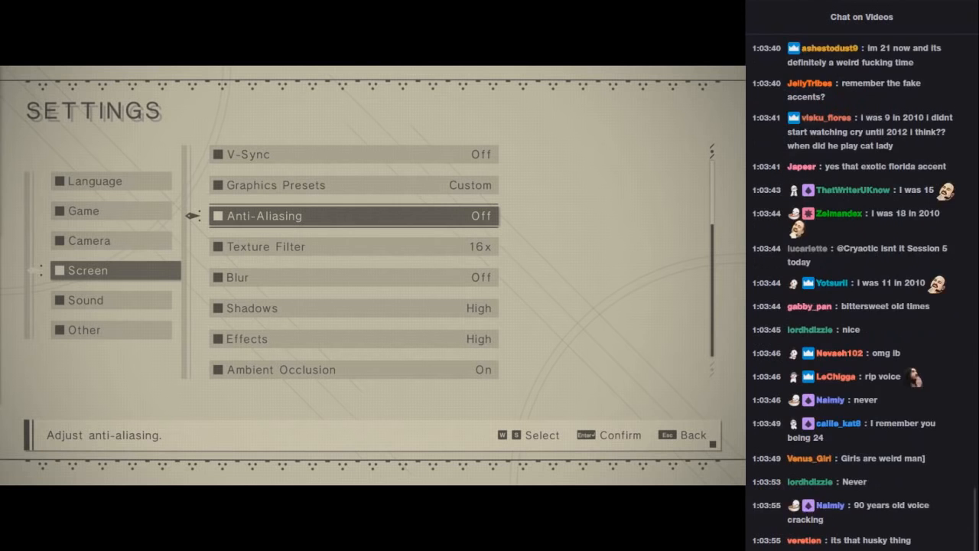
scroll("down", 3)
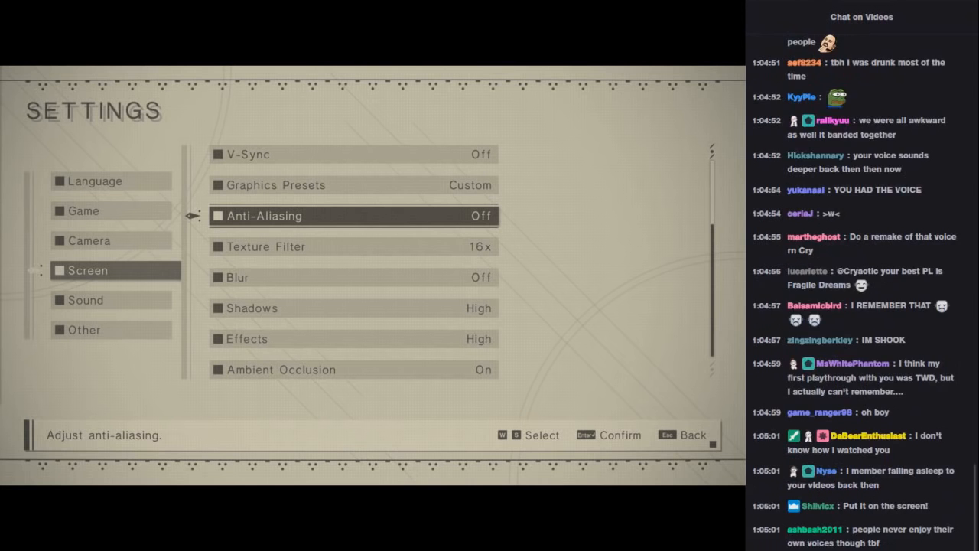
scroll("down", 3)
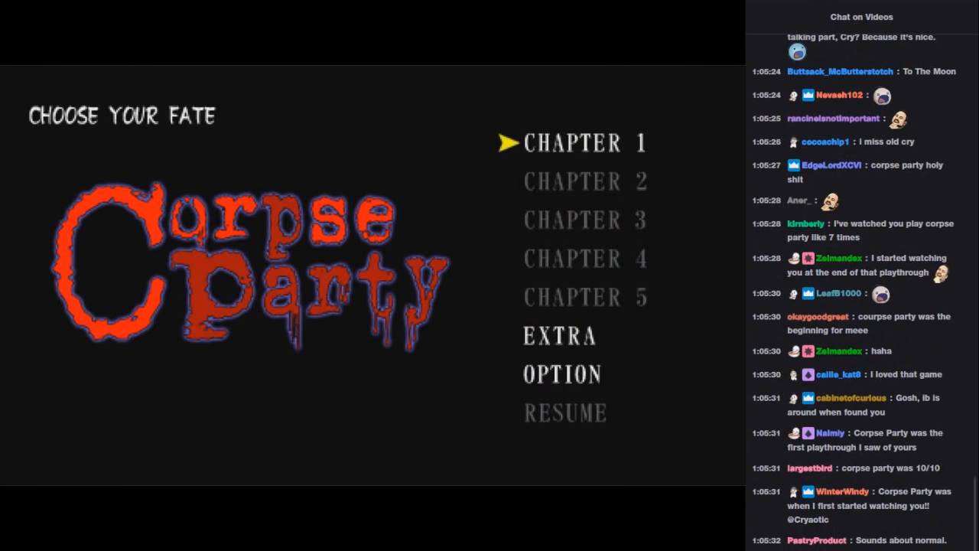
Exit Settings back to the Start Menu with Start Game highlighted
left_click(562, 374)
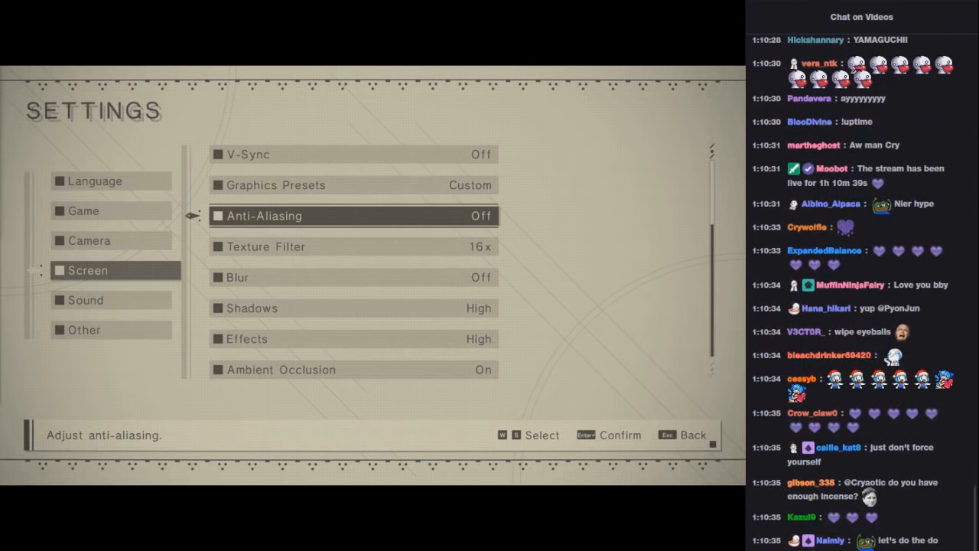
scroll("down", 3)
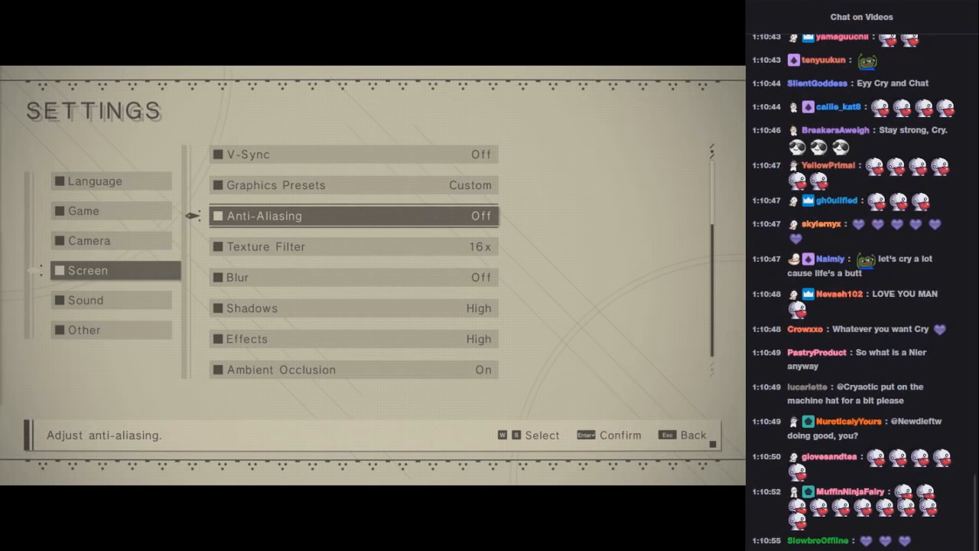
scroll("down", 3)
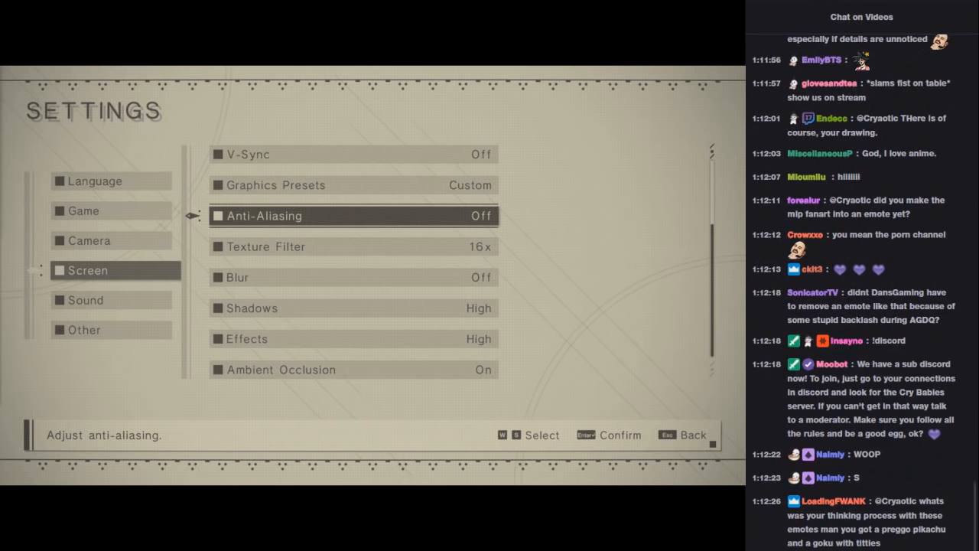
scroll("down", 3)
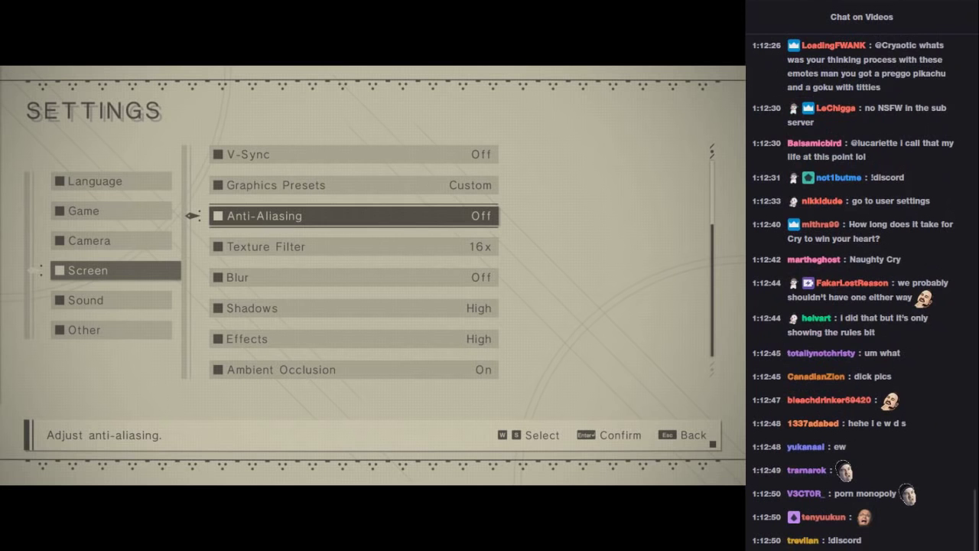
scroll("down", 3)
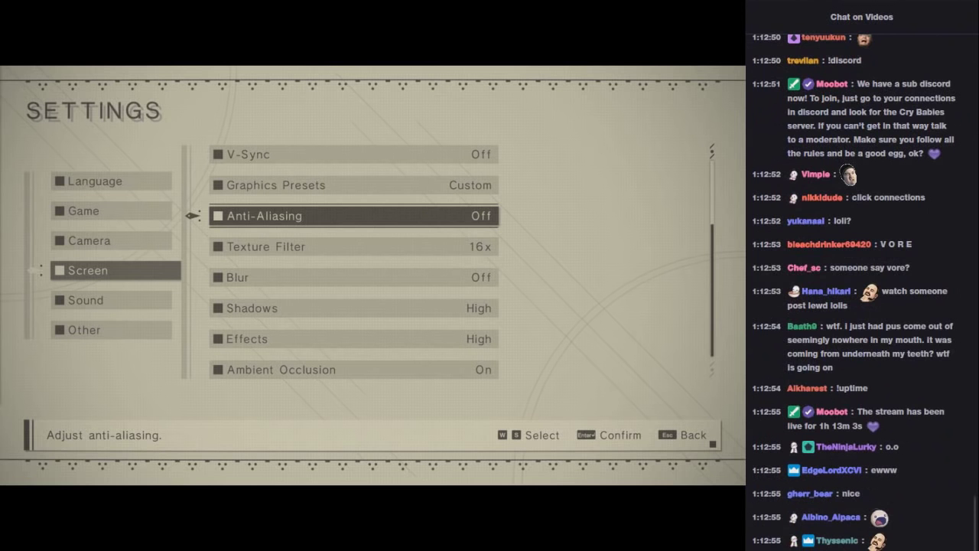
scroll("down", 3)
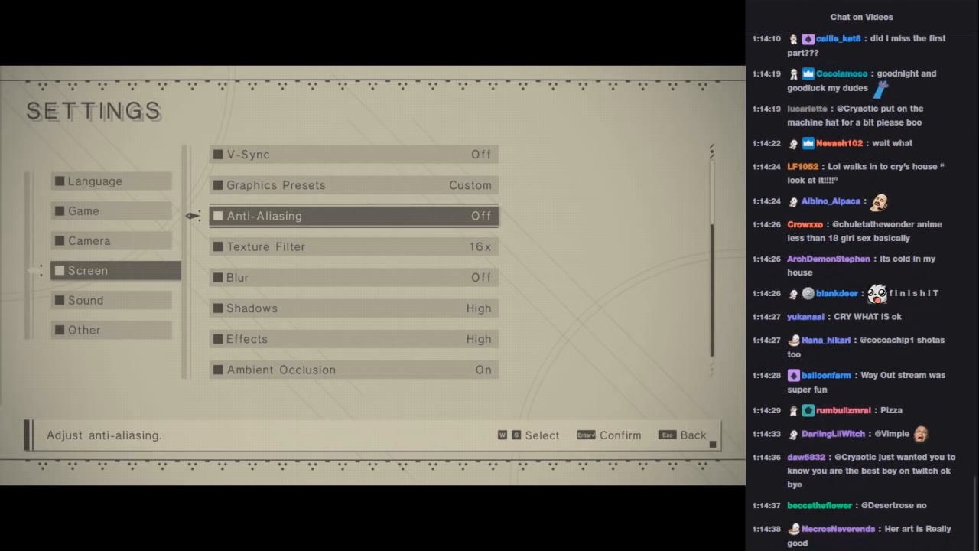
scroll("down", 3)
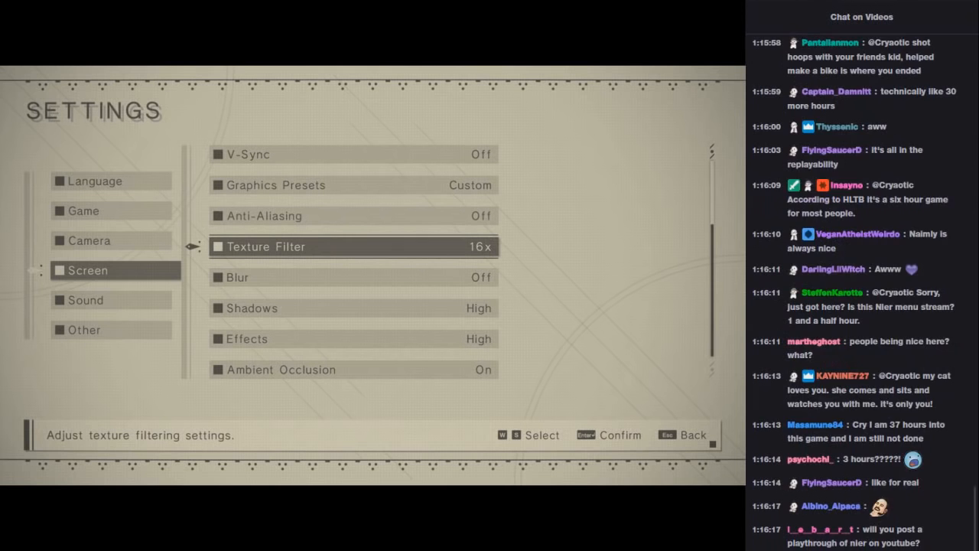
scroll("down", 3)
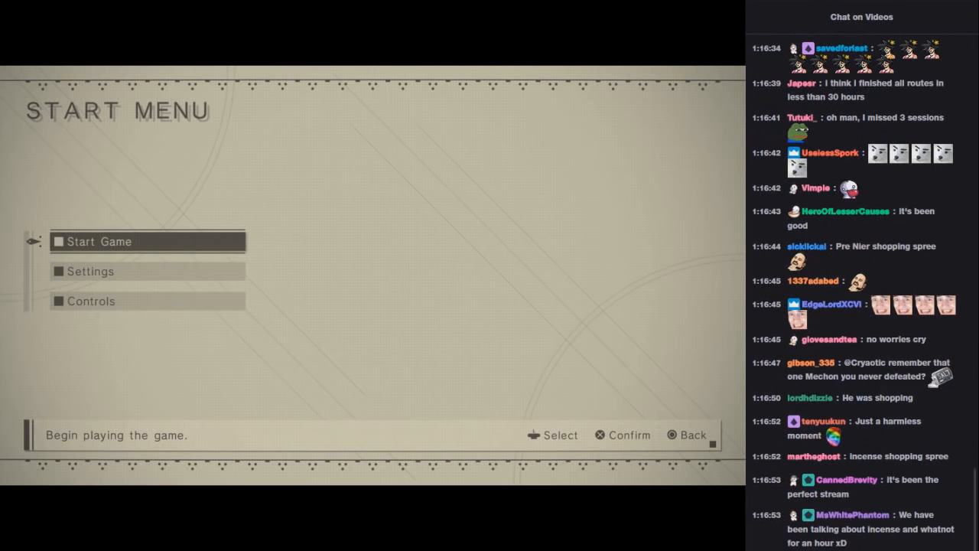
scroll("down", 3)
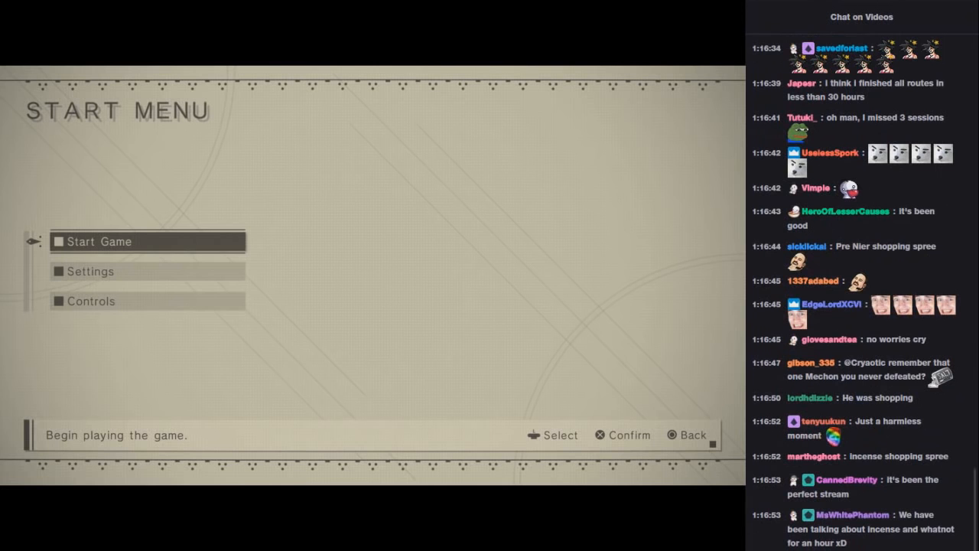